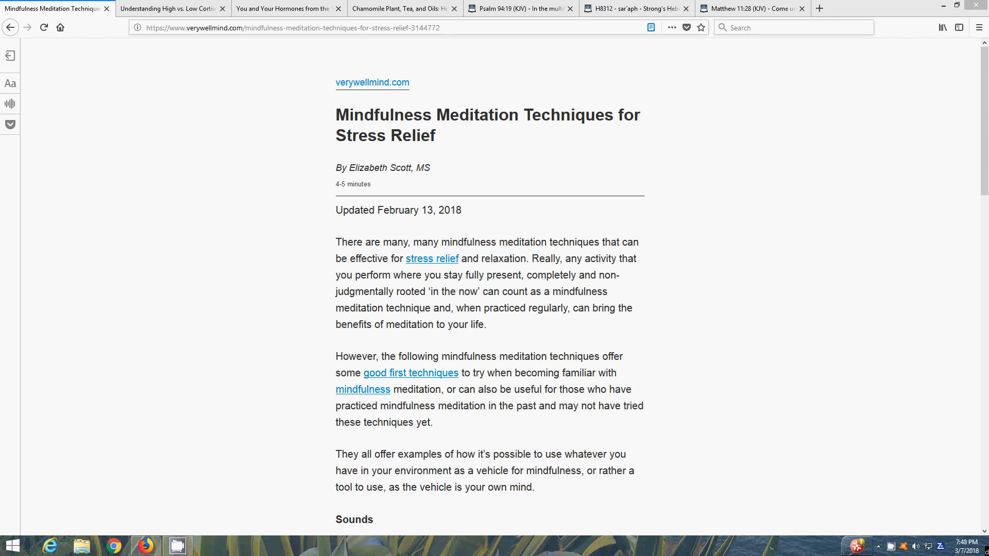
{"action": "mouse_move", "coordinate": [665, 173]}
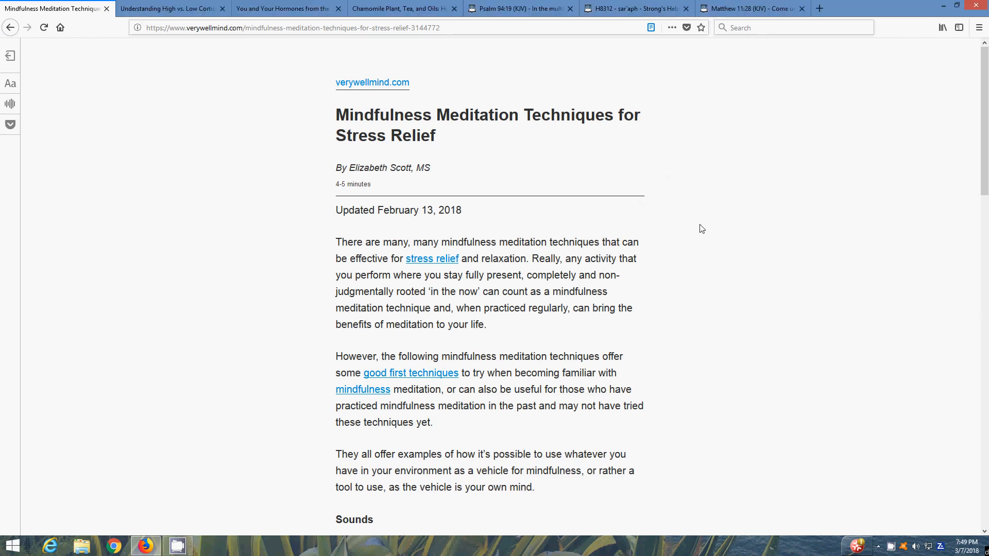
Step: Scroll down the mindfulness meditation article through the Sounds section into Sensations
{"action": "scroll", "scroll_direction": "down", "scroll_amount": 3}
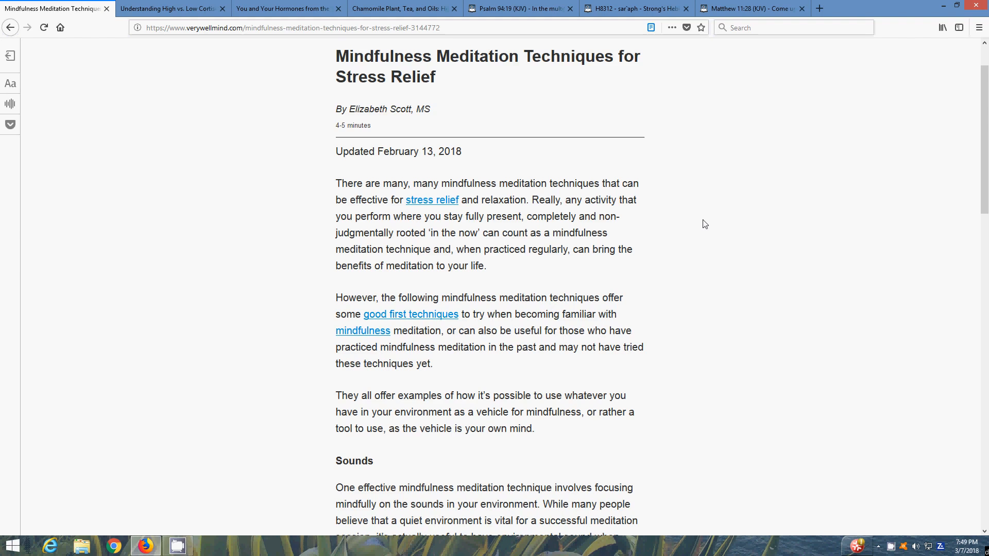
{"action": "scroll", "scroll_direction": "down", "scroll_amount": 3}
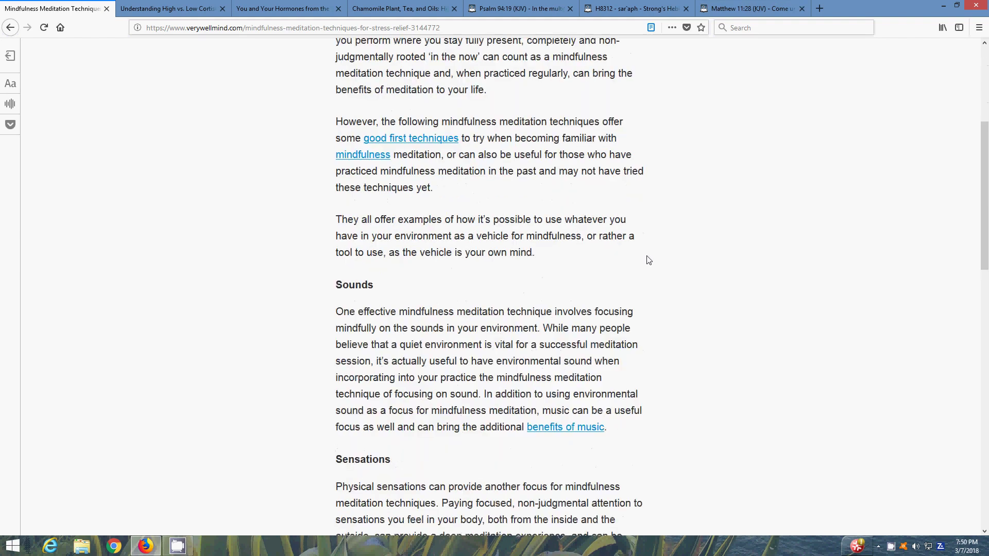
{"action": "scroll", "scroll_direction": "down", "scroll_amount": 3}
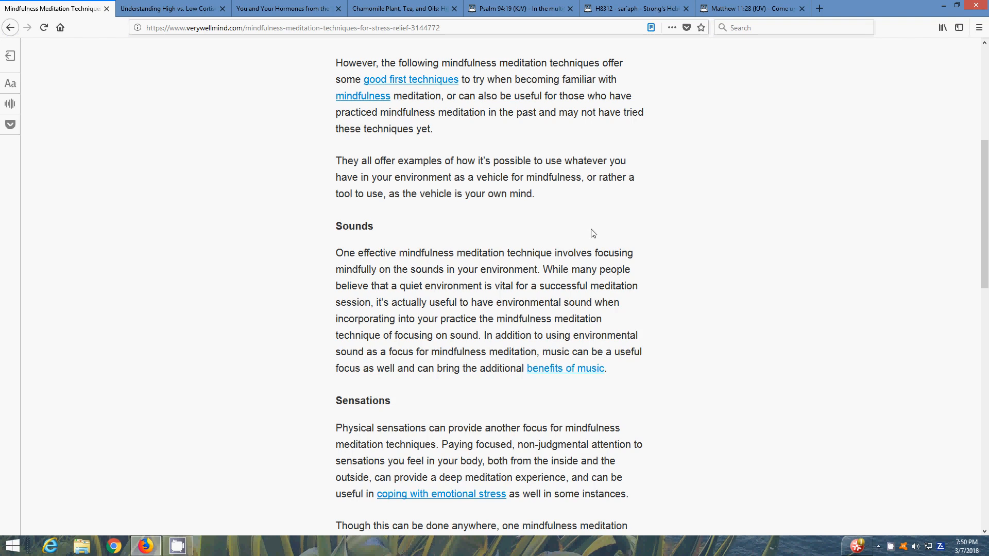
{"action": "scroll", "scroll_direction": "down", "scroll_amount": 3}
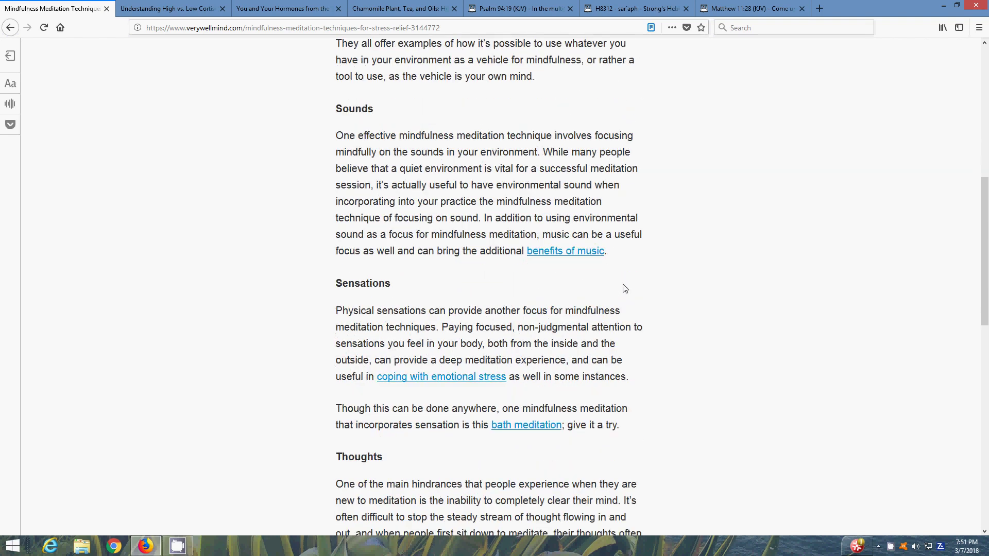
Step: Scroll down the meditation article through Sensations into the Thoughts section
{"action": "scroll", "scroll_direction": "down", "scroll_amount": 3}
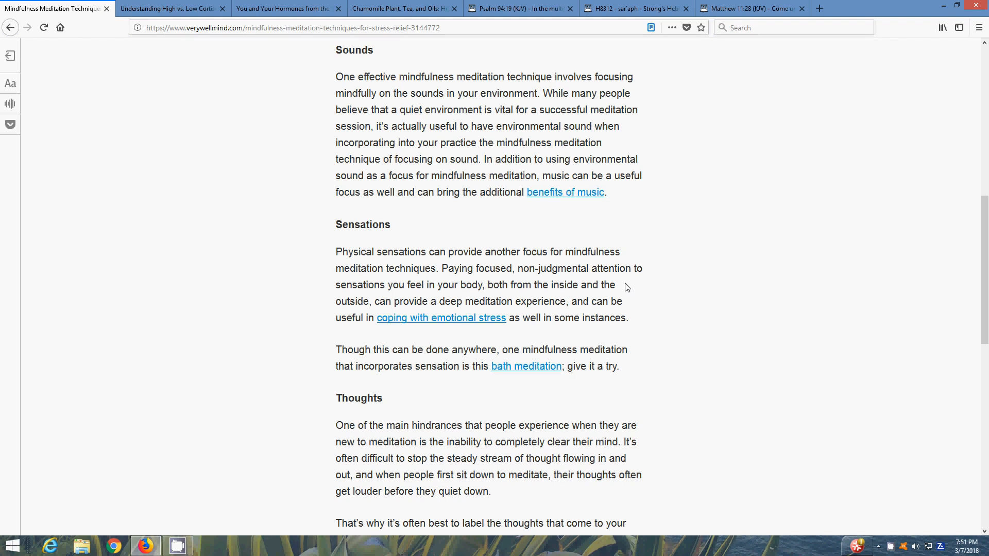
{"action": "scroll", "scroll_direction": "down", "scroll_amount": 3}
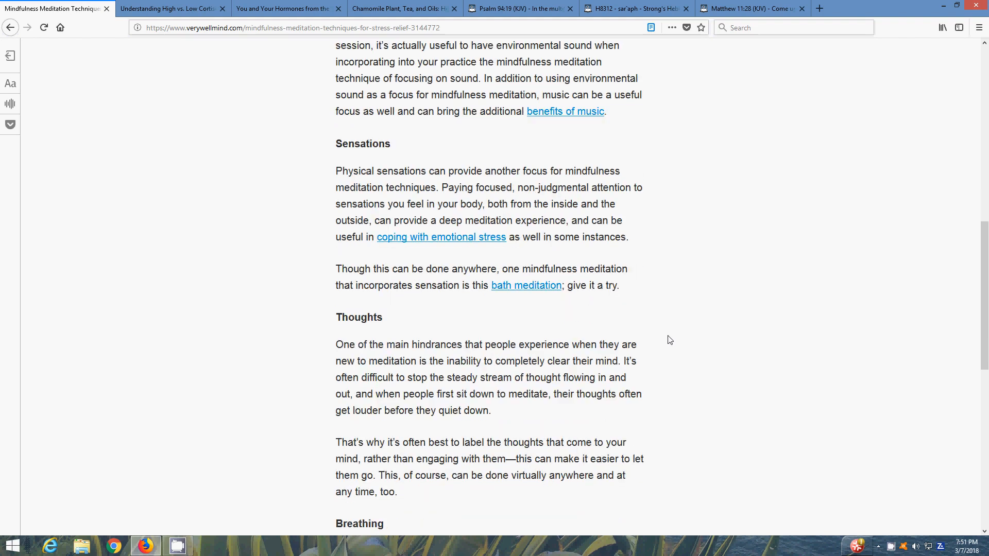
{"action": "scroll", "scroll_direction": "down", "scroll_amount": 3}
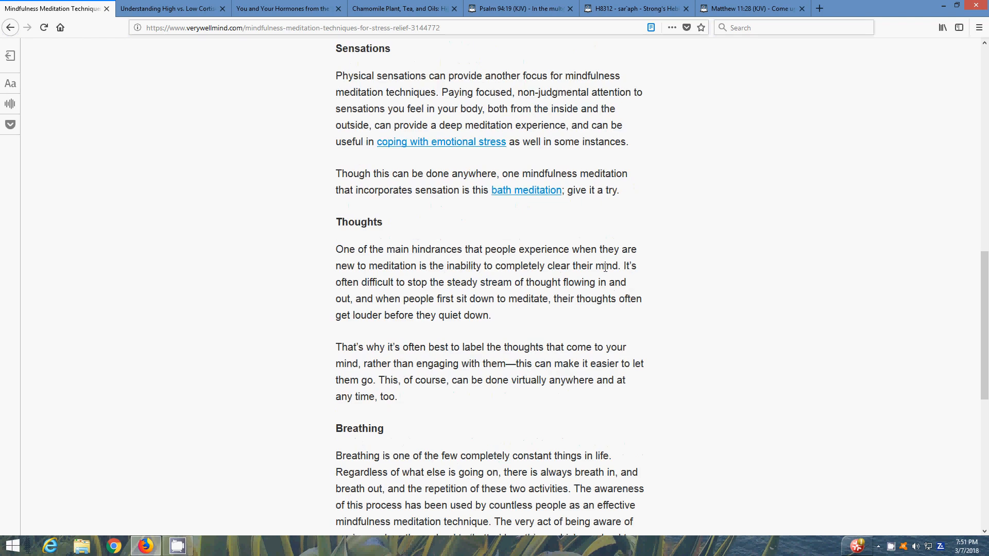
{"action": "mouse_move", "coordinate": [635, 263]}
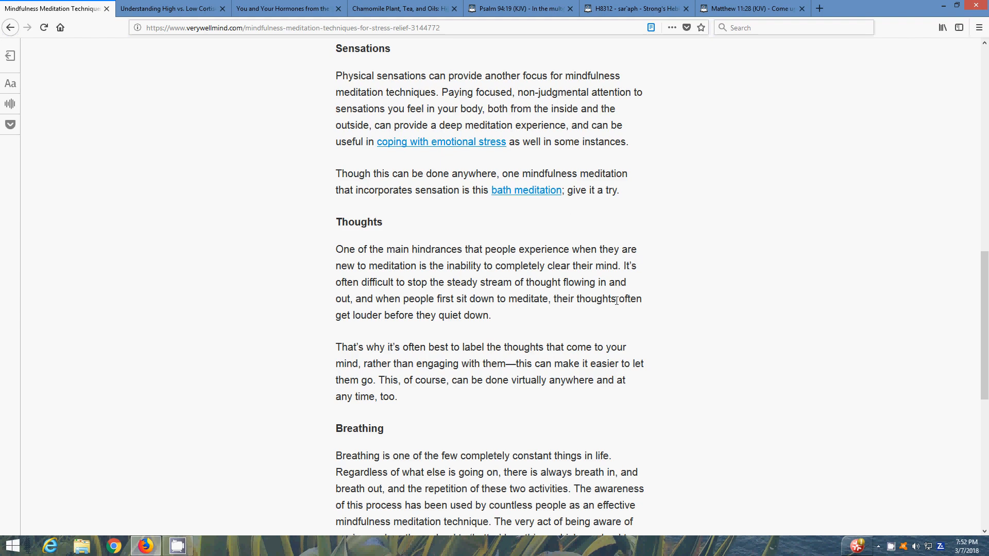
Step: Scroll down the meditation article through the Breathing and Taste sections
{"action": "scroll", "scroll_direction": "down", "scroll_amount": 3}
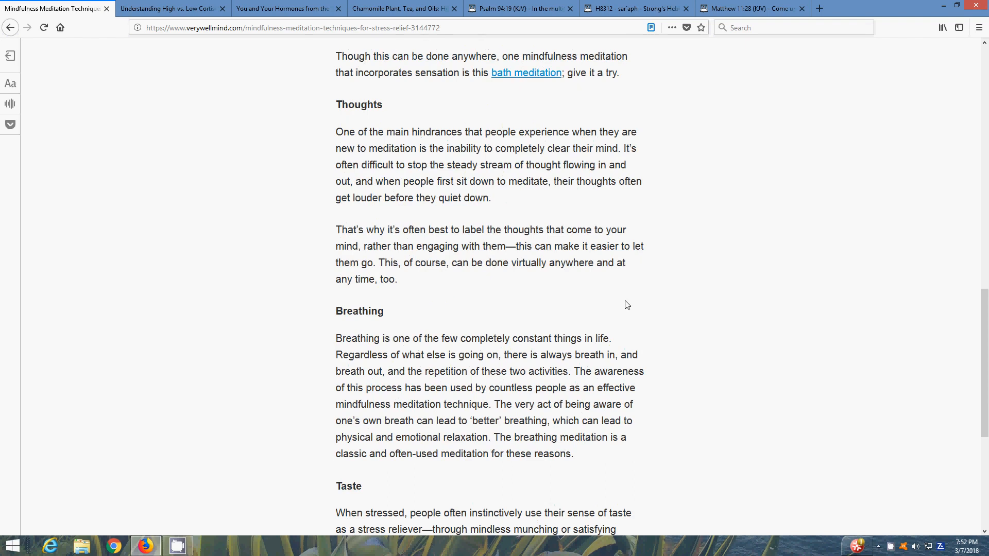
{"action": "scroll", "scroll_direction": "down", "scroll_amount": 3}
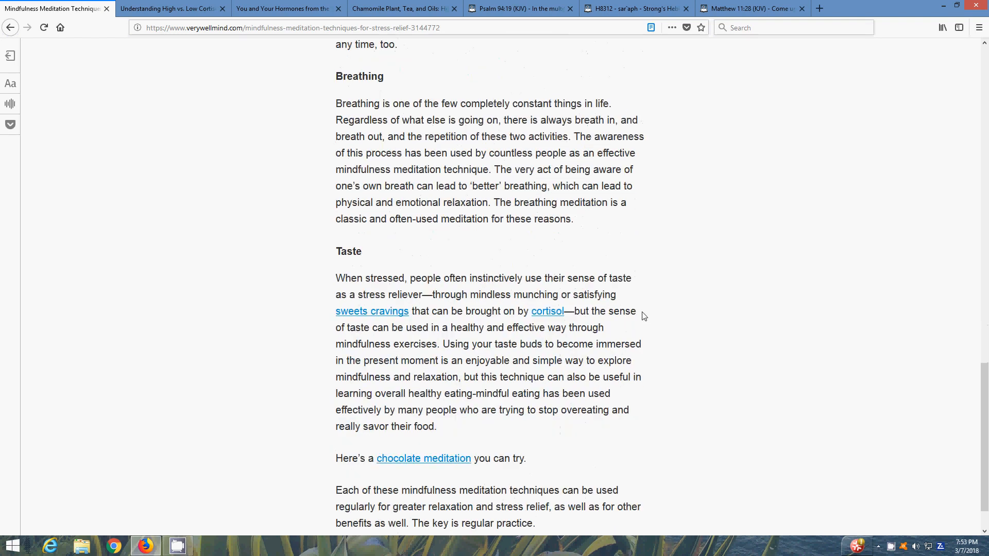
Step: Scroll to the closing note on regular practice at the article's end
{"action": "scroll", "scroll_direction": "down", "scroll_amount": 3}
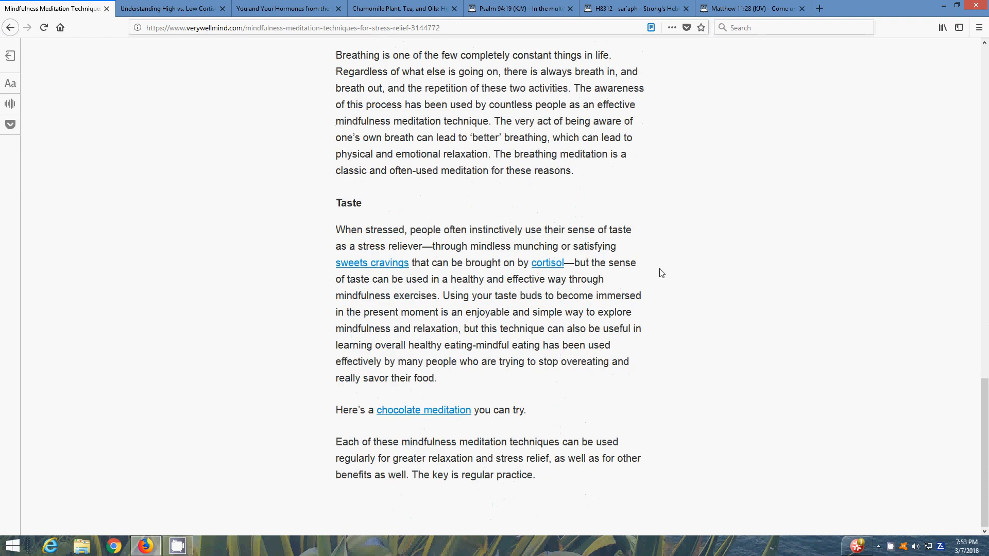
{"action": "mouse_move", "coordinate": [692, 228]}
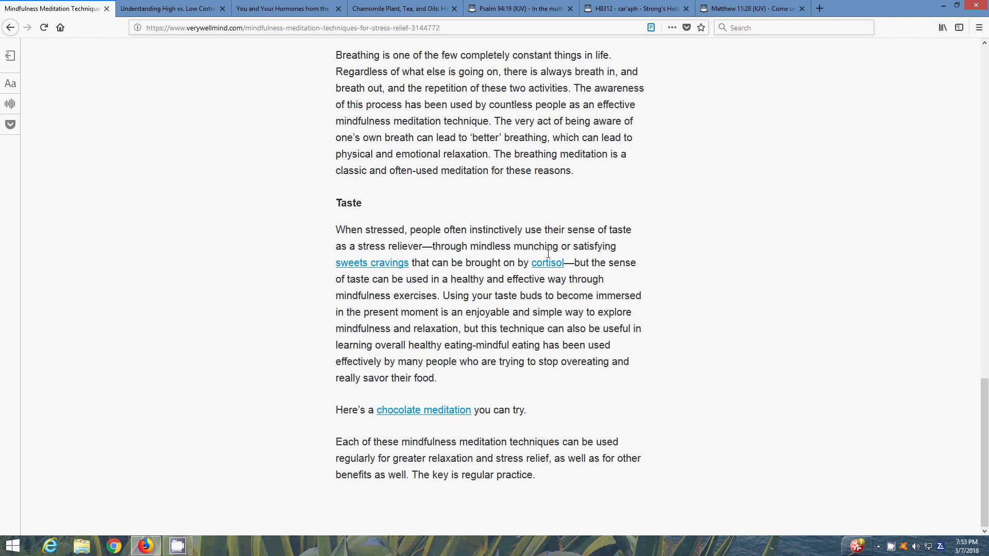
{"action": "mouse_move", "coordinate": [692, 268]}
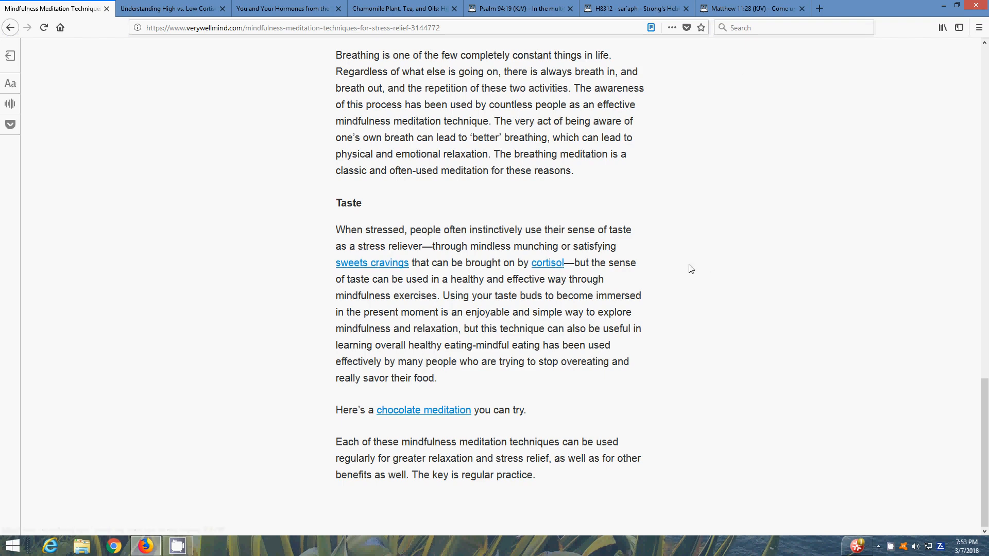
{"action": "mouse_move", "coordinate": [684, 72]}
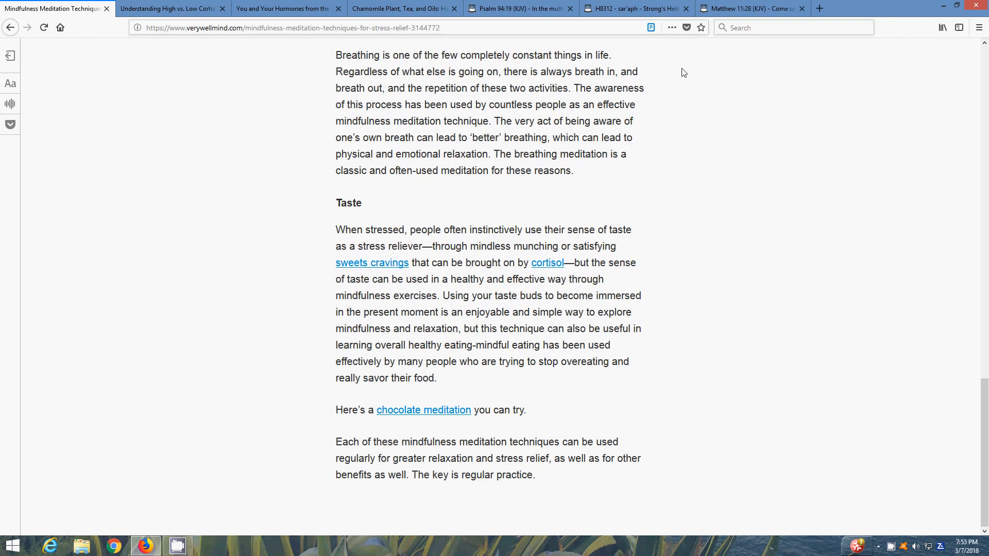
Step: Switch to the WebMD high vs. low cortisol article, skim its blood and saliva test sections, then return to the title
{"action": "left_click", "coordinate": [165, 8]}
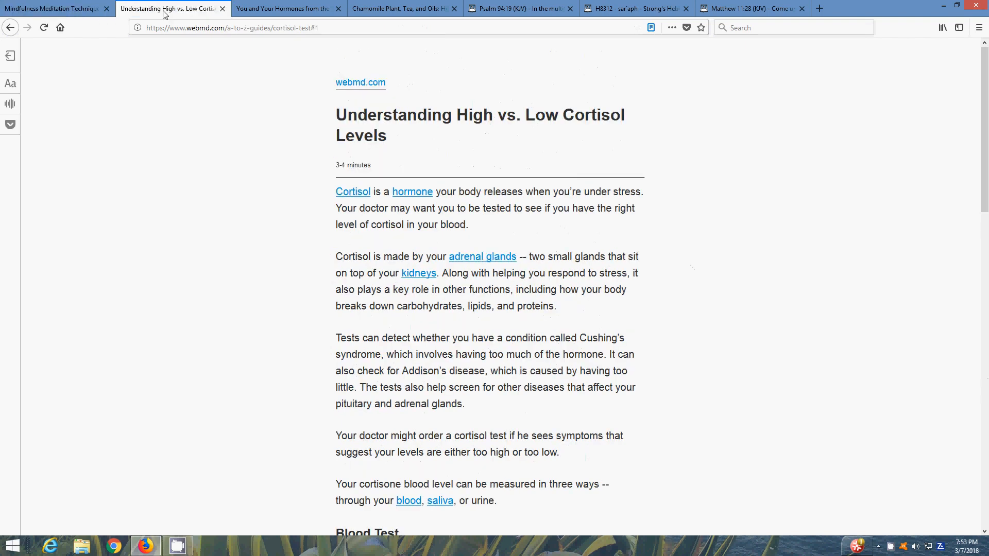
{"action": "mouse_move", "coordinate": [232, 91]}
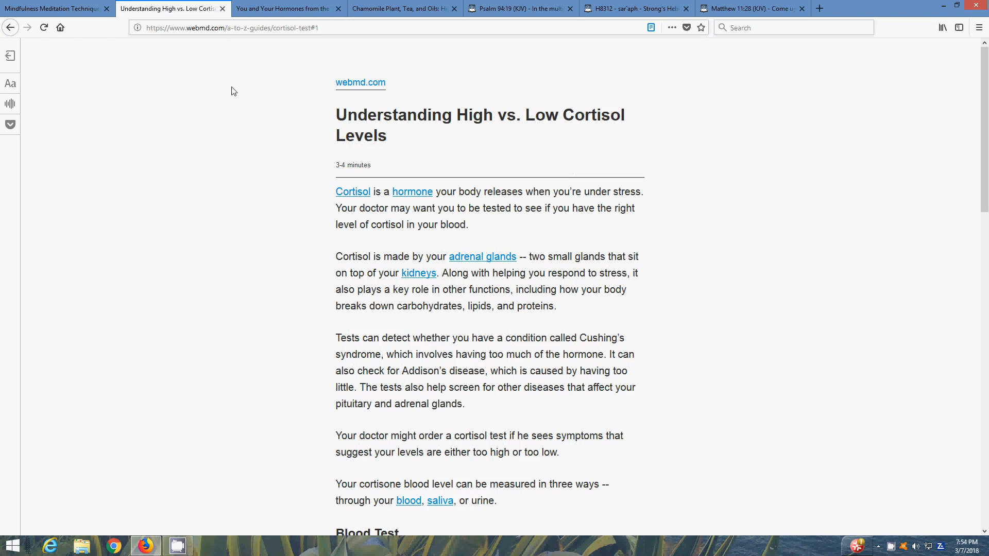
{"action": "mouse_move", "coordinate": [443, 270]}
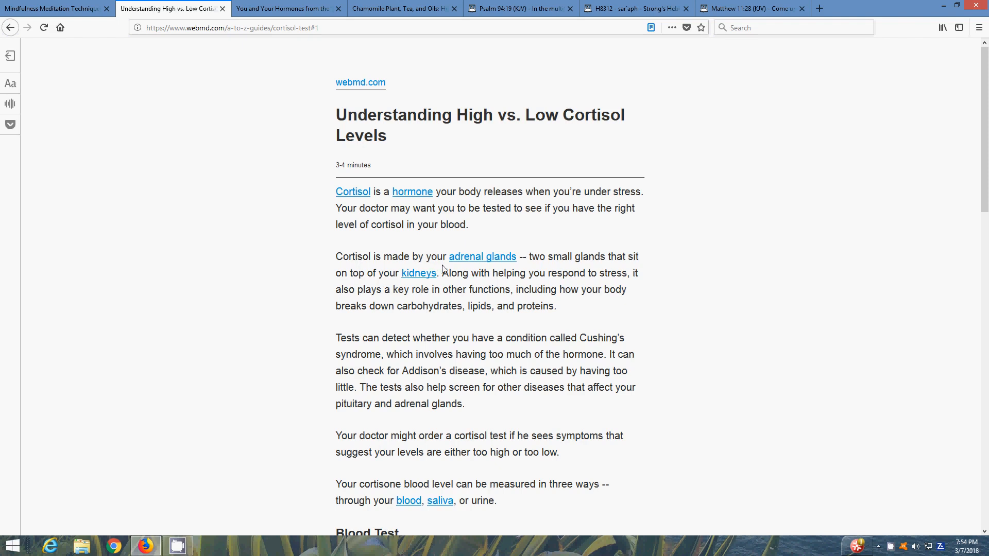
{"action": "mouse_move", "coordinate": [455, 267]}
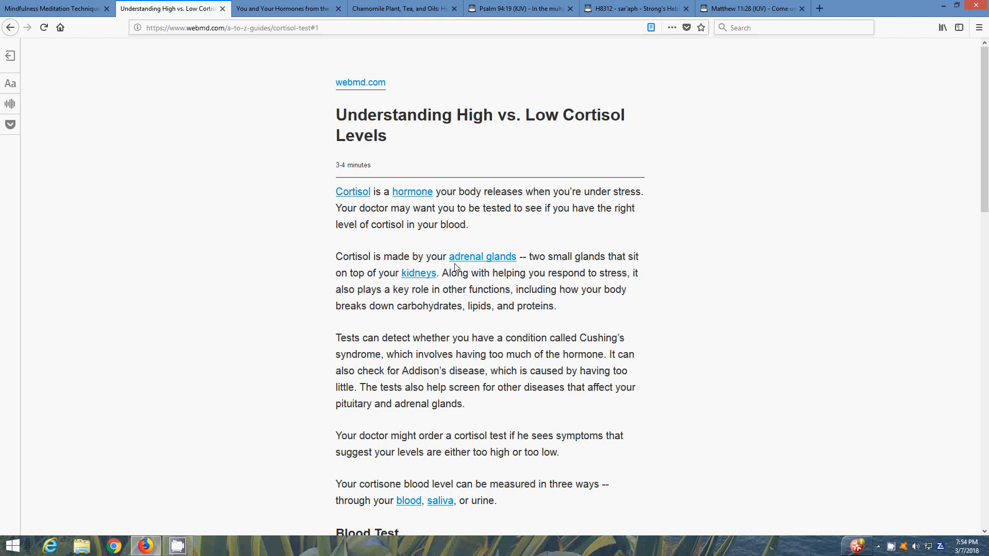
{"action": "mouse_move", "coordinate": [619, 272]}
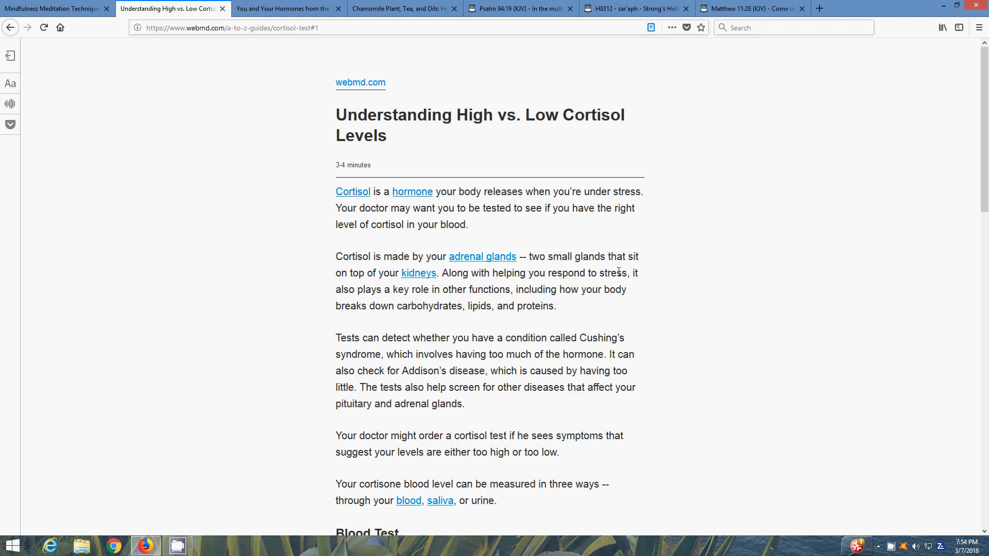
{"action": "mouse_move", "coordinate": [645, 290]}
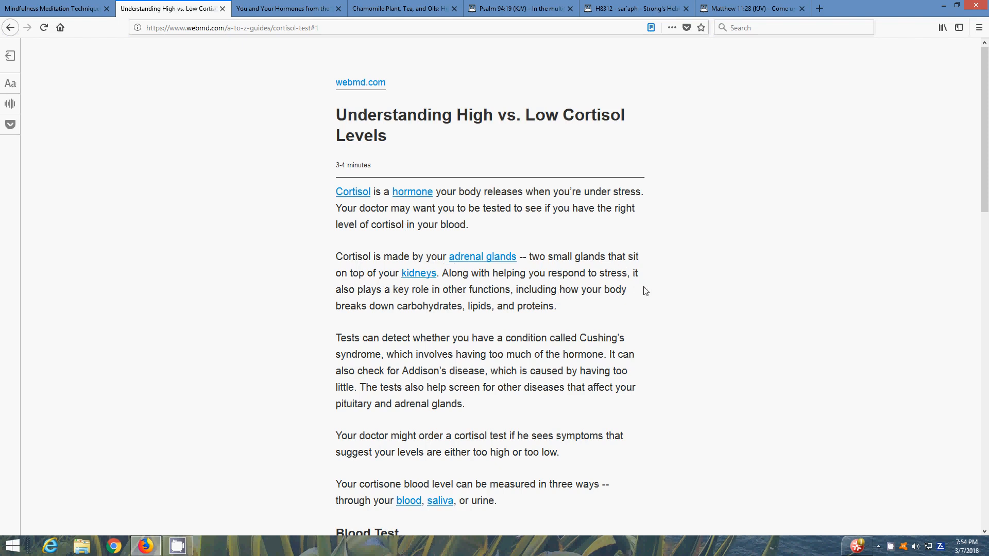
{"action": "scroll", "scroll_direction": "down", "scroll_amount": 3}
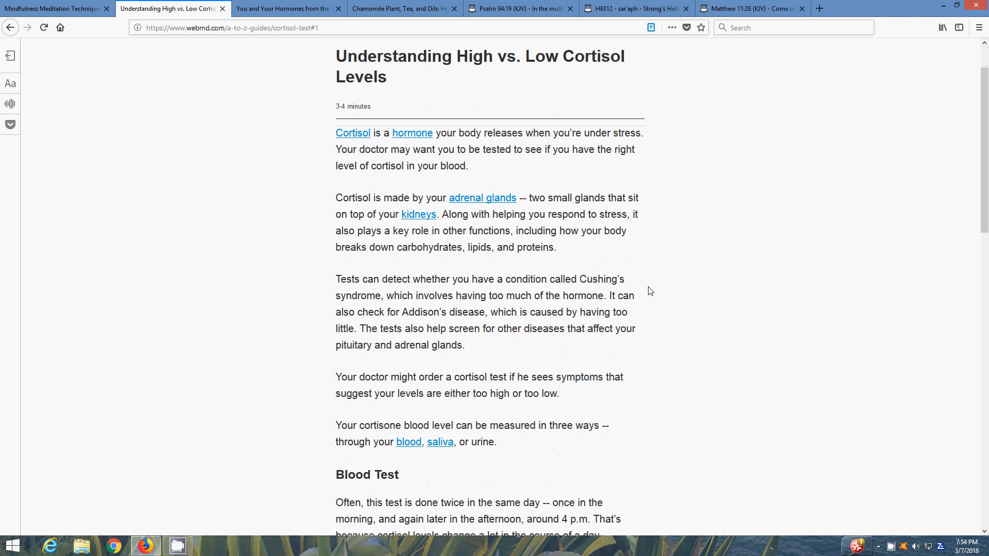
{"action": "scroll", "scroll_direction": "down", "scroll_amount": 3}
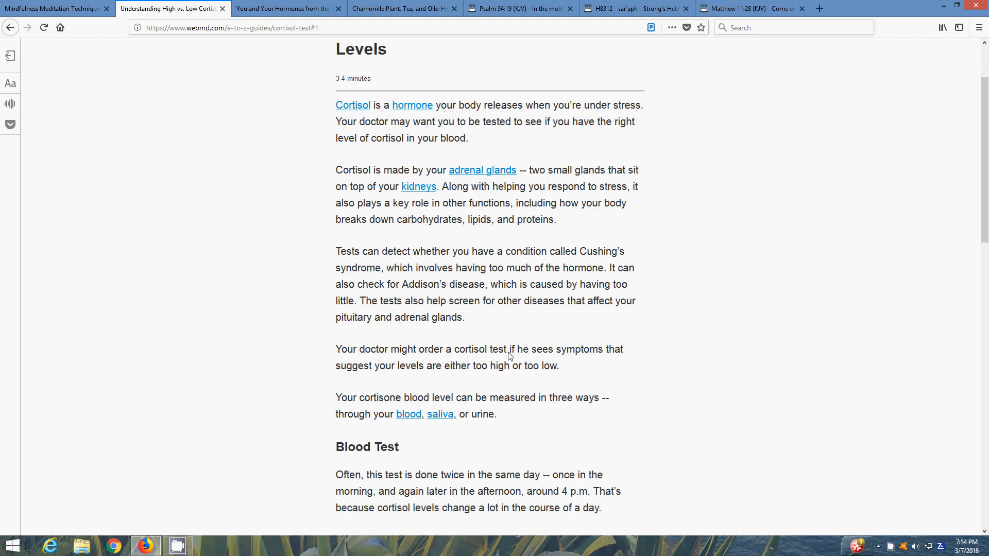
{"action": "scroll", "scroll_direction": "down", "scroll_amount": 3}
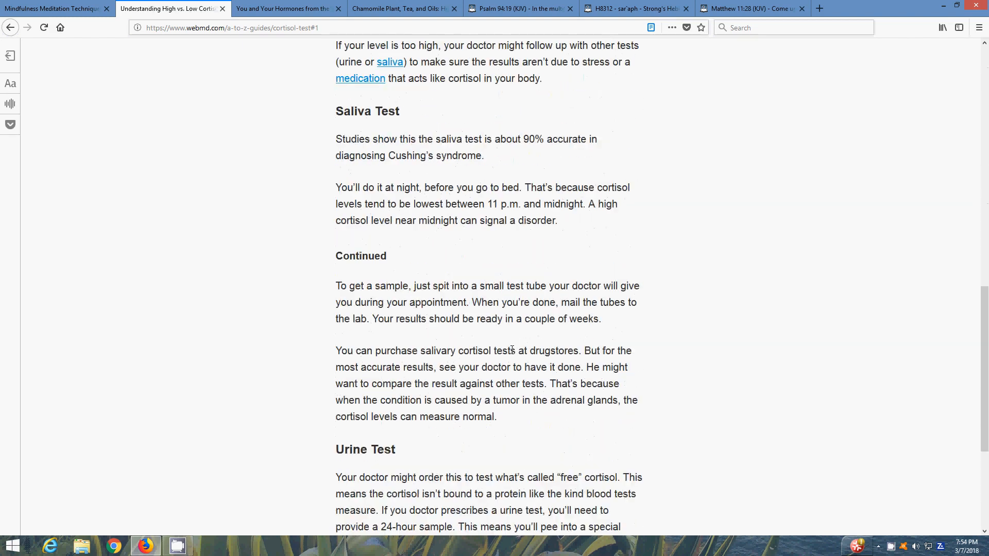
{"action": "scroll", "scroll_direction": "up", "scroll_amount": 3}
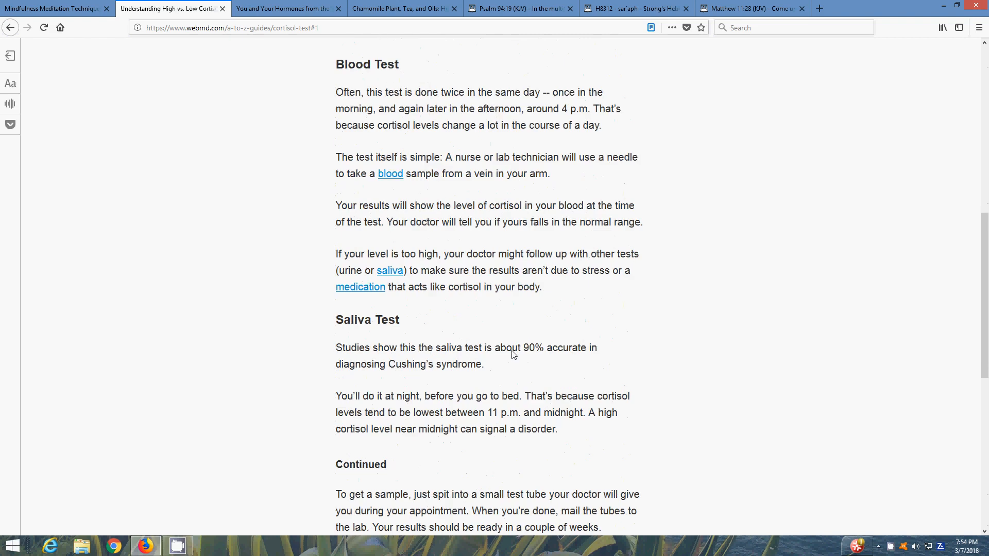
{"action": "scroll", "scroll_direction": "up", "scroll_amount": 3}
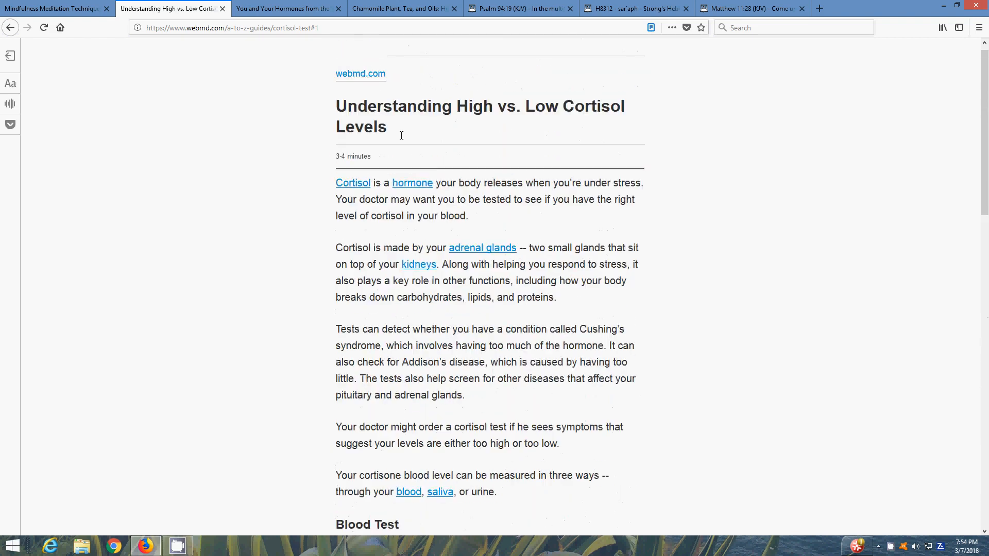
Step: Switch to the You and Your Hormones cortisol page and read down to the too-much-cortisol symptoms
{"action": "left_click", "coordinate": [284, 8]}
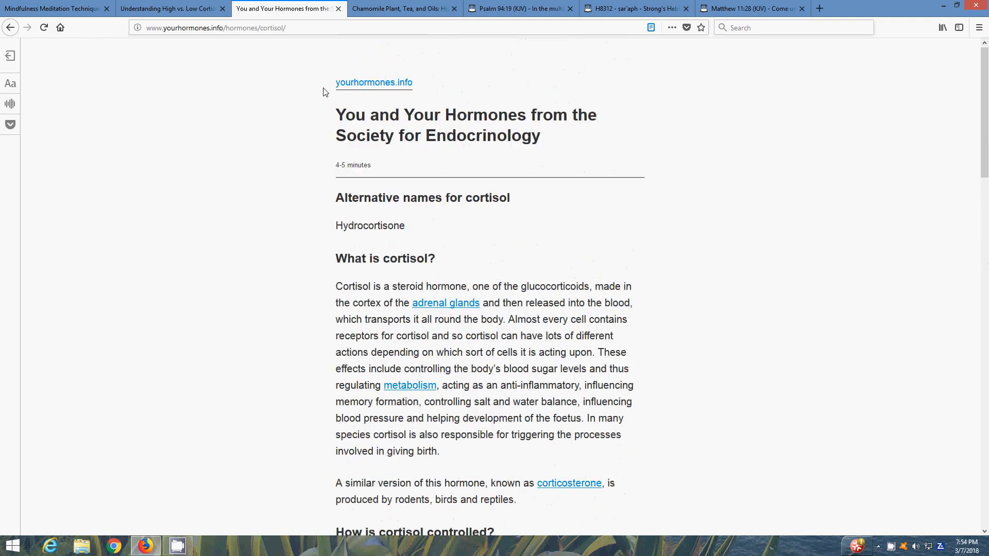
{"action": "scroll", "scroll_direction": "down", "scroll_amount": 3}
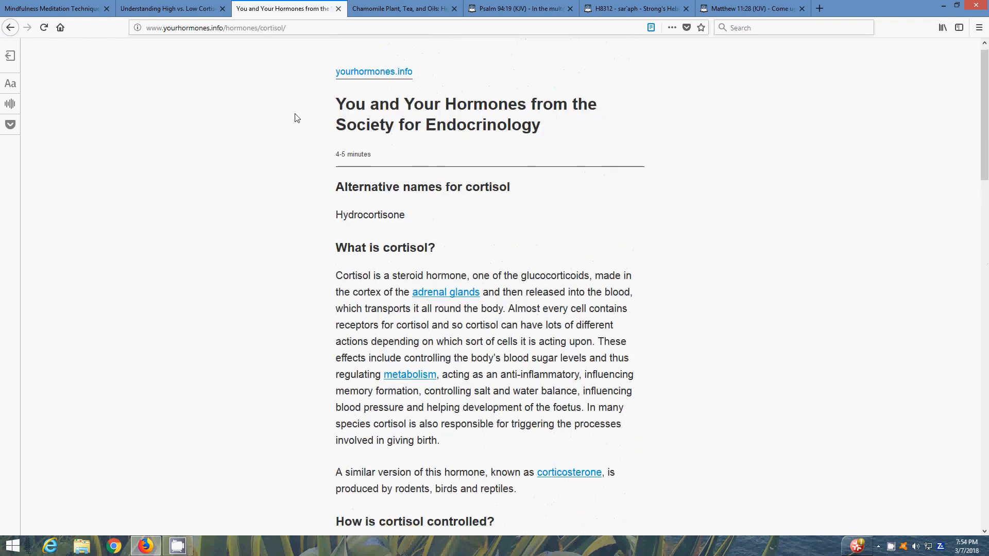
{"action": "scroll", "scroll_direction": "down", "scroll_amount": 3}
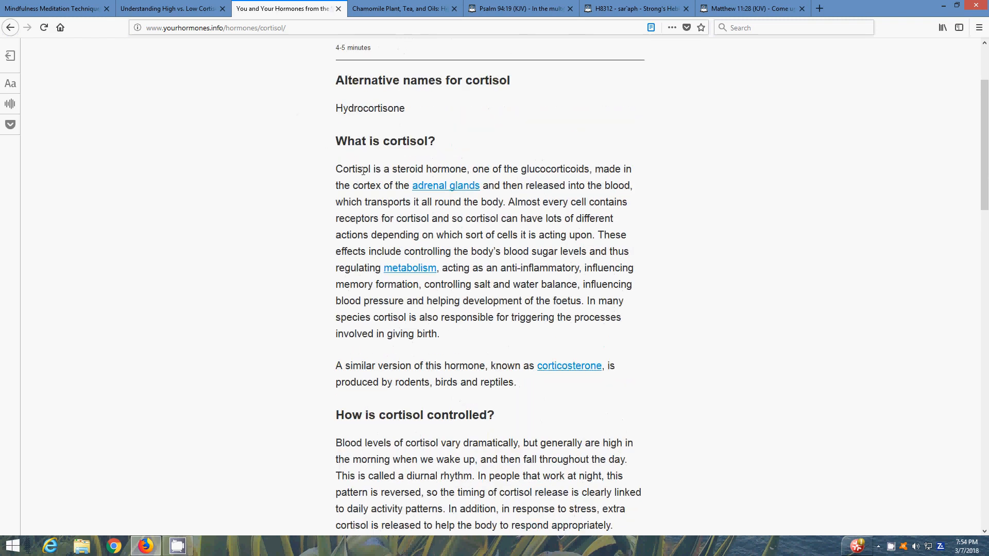
{"action": "mouse_move", "coordinate": [554, 180]}
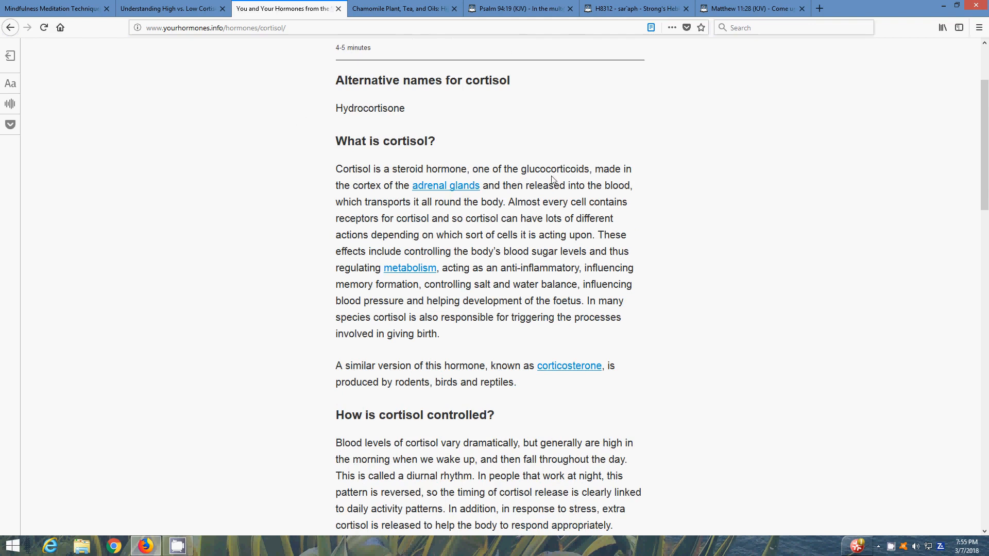
{"action": "mouse_move", "coordinate": [598, 179]}
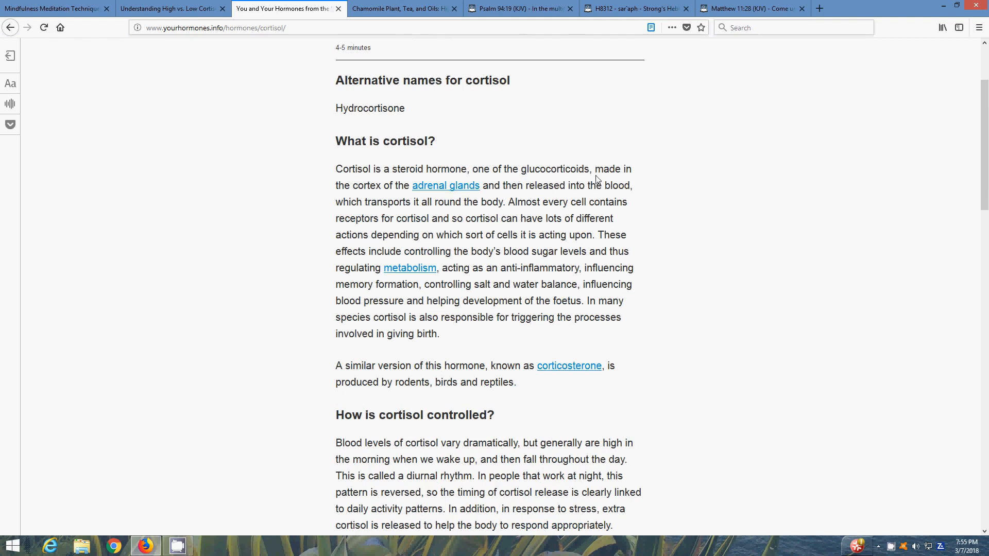
{"action": "mouse_move", "coordinate": [649, 186]}
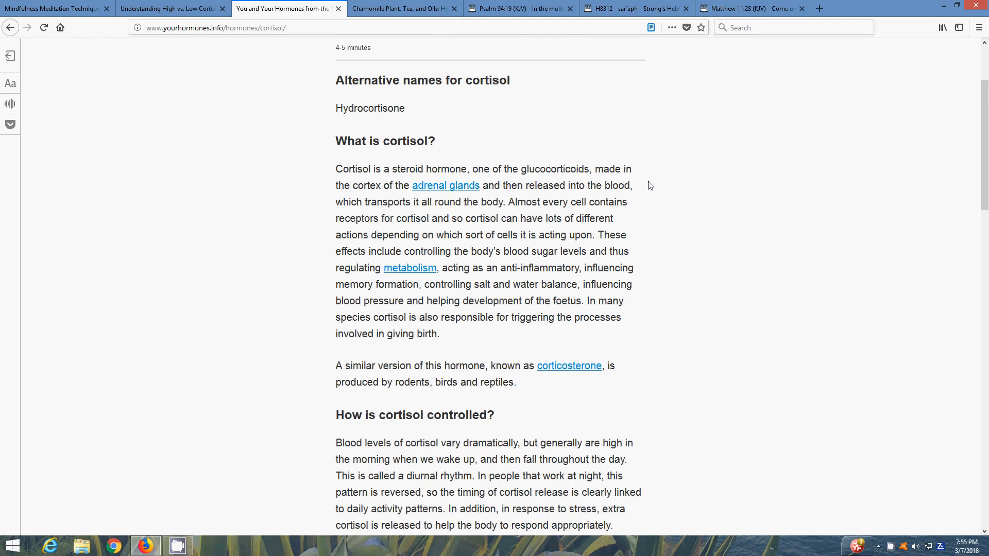
{"action": "mouse_move", "coordinate": [655, 185]}
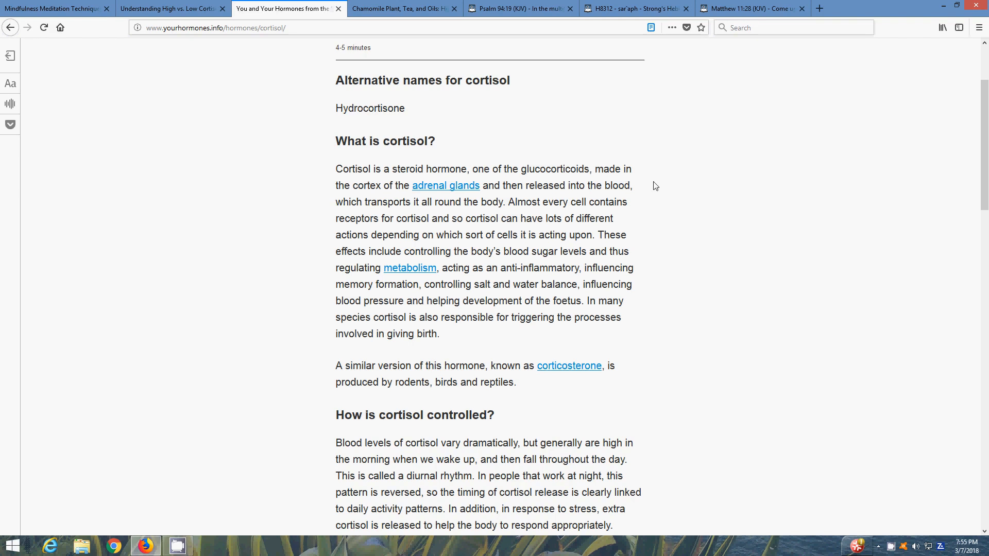
{"action": "scroll", "scroll_direction": "down", "scroll_amount": 3}
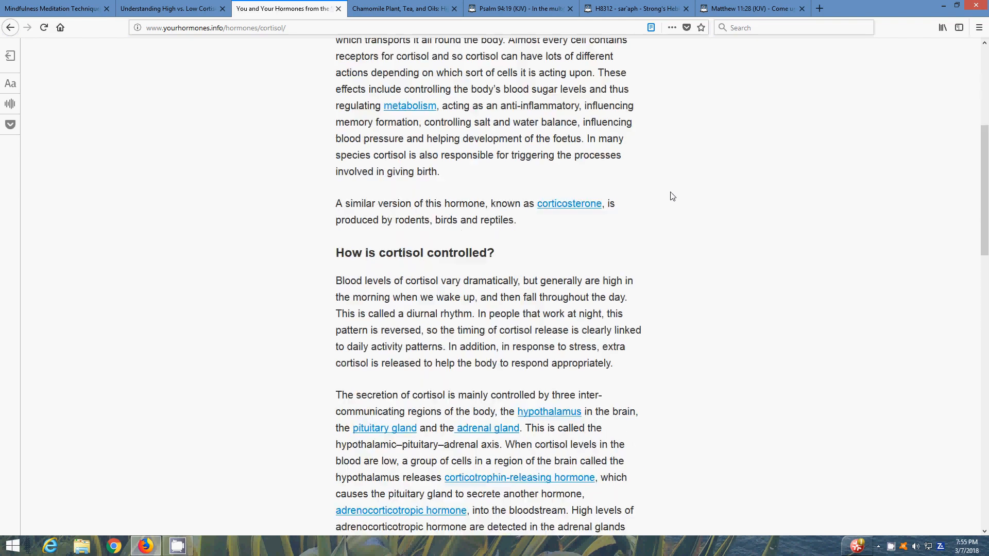
{"action": "scroll", "scroll_direction": "down", "scroll_amount": 3}
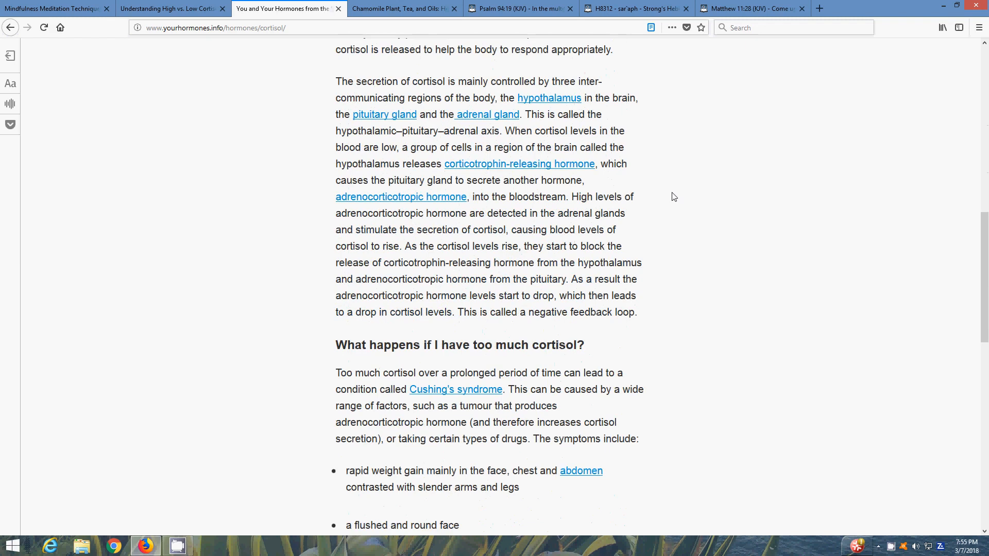
{"action": "scroll", "scroll_direction": "down", "scroll_amount": 3}
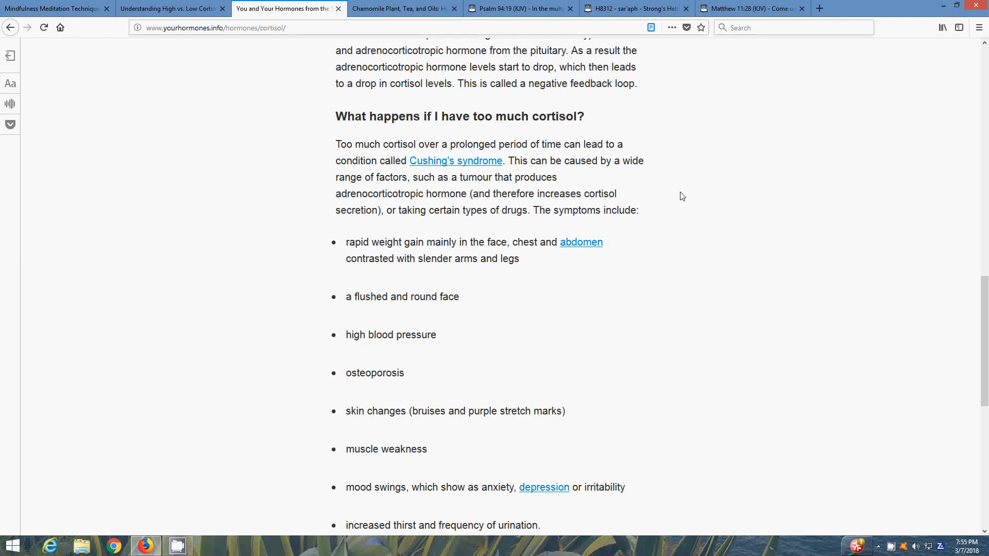
{"action": "mouse_move", "coordinate": [460, 258]}
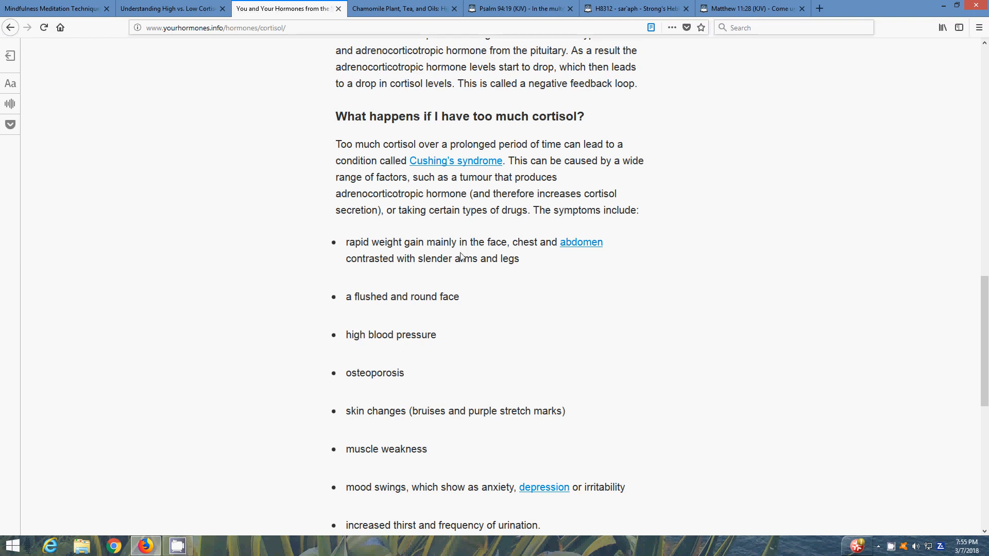
{"action": "mouse_move", "coordinate": [570, 278]}
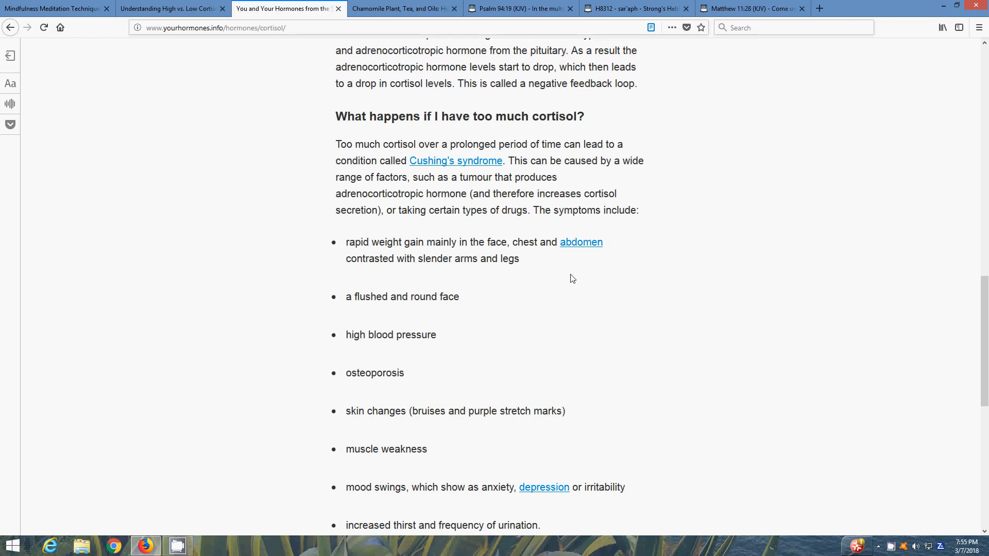
{"action": "mouse_move", "coordinate": [565, 277]}
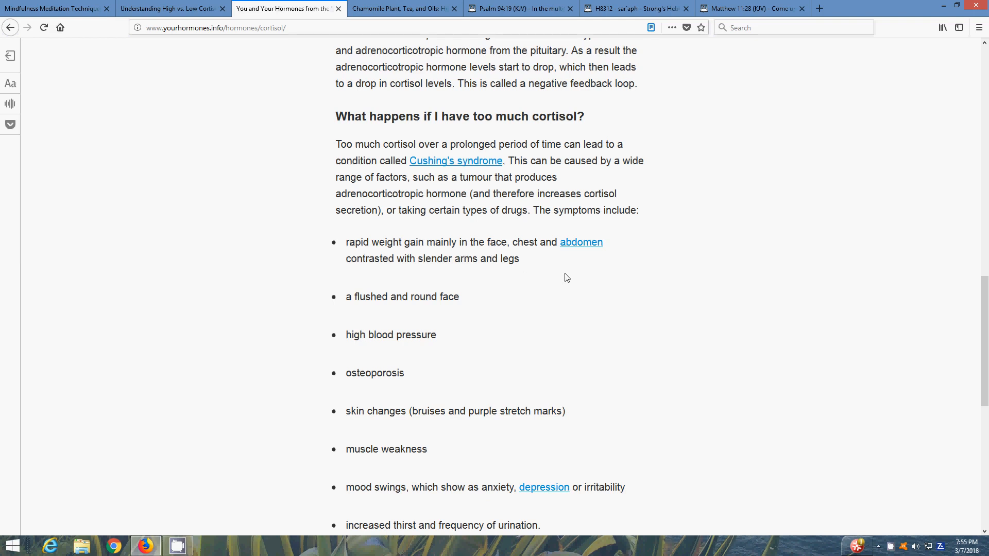
Step: Scroll down the cortisol page to the too-little-cortisol section on Addison's disease
{"action": "scroll", "scroll_direction": "down", "scroll_amount": 3}
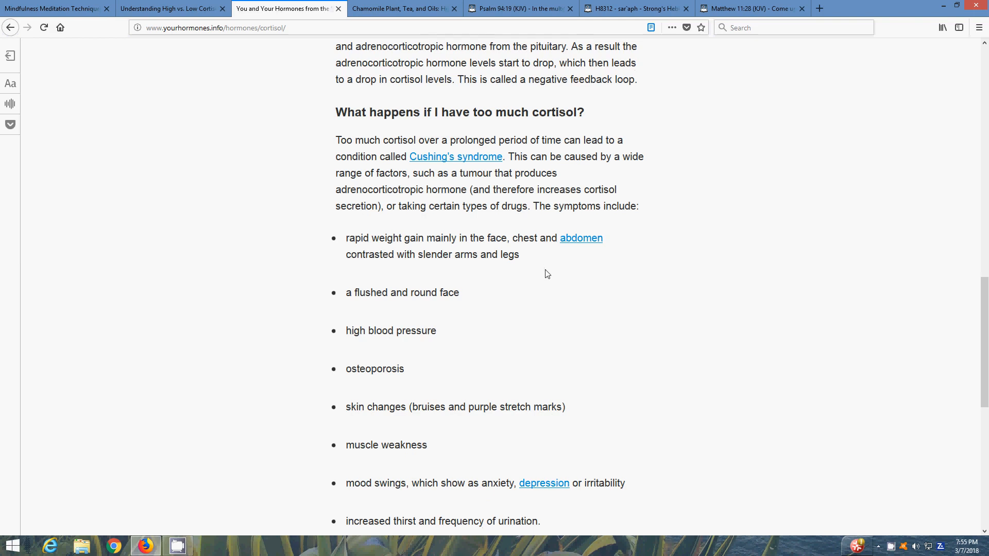
{"action": "scroll", "scroll_direction": "down", "scroll_amount": 3}
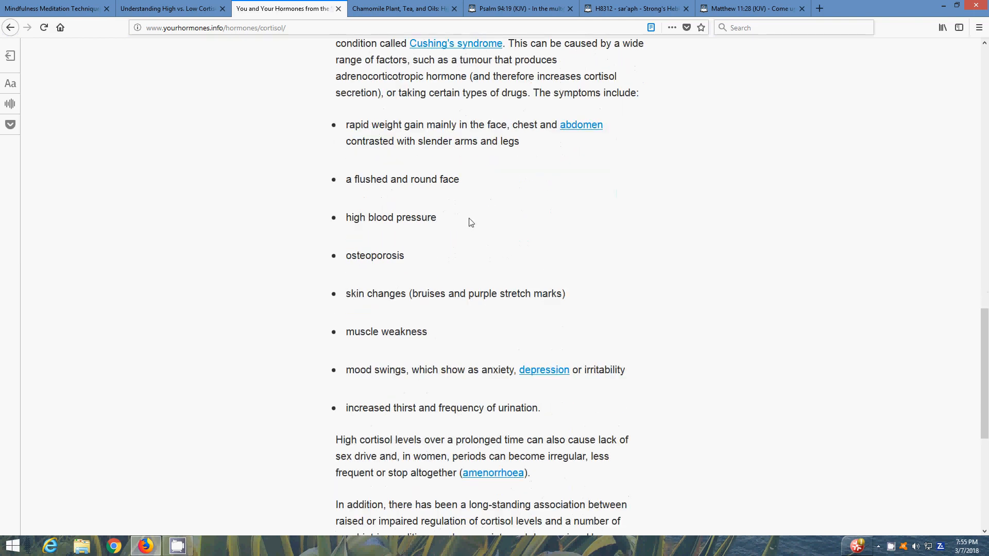
{"action": "mouse_move", "coordinate": [454, 217]}
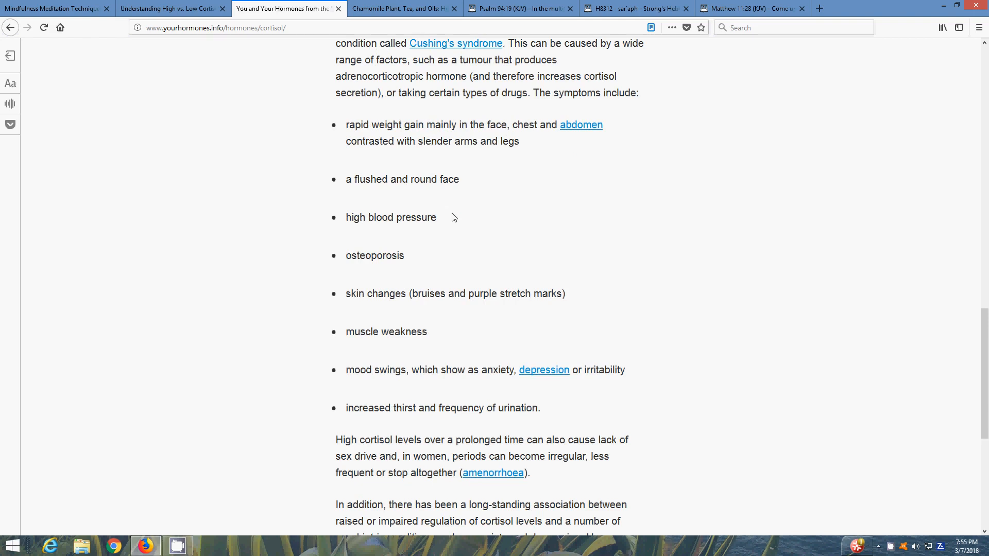
{"action": "scroll", "scroll_direction": "down", "scroll_amount": 3}
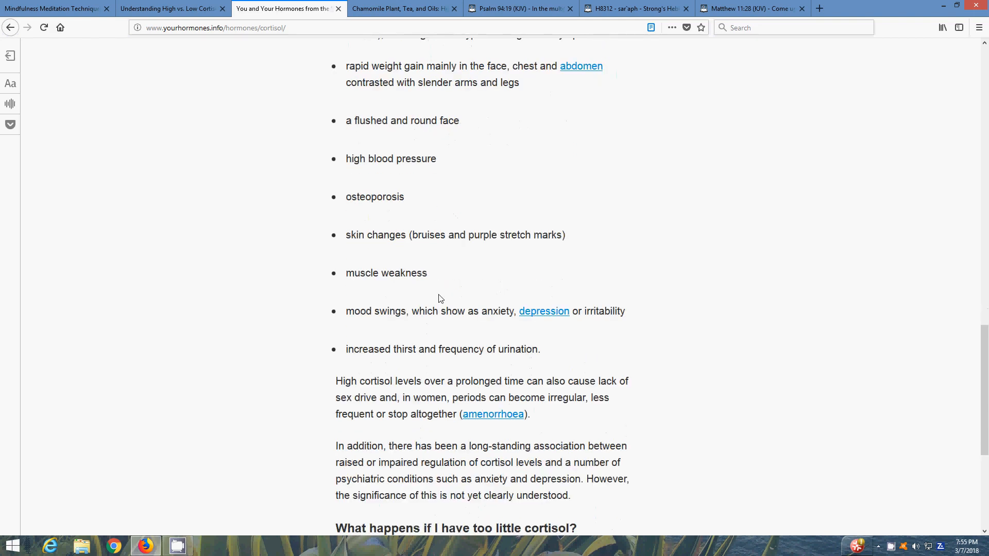
{"action": "scroll", "scroll_direction": "down", "scroll_amount": 3}
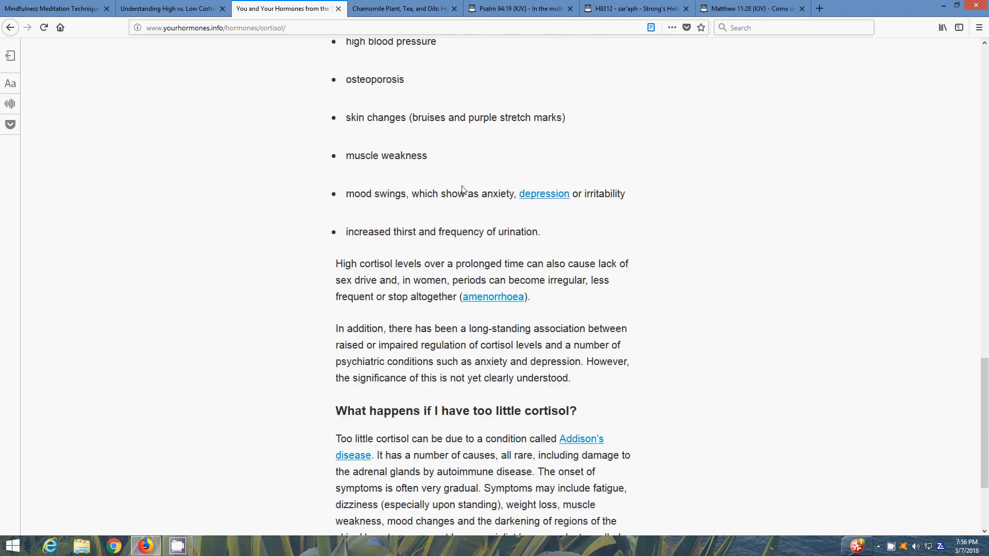
{"action": "mouse_move", "coordinate": [451, 202]}
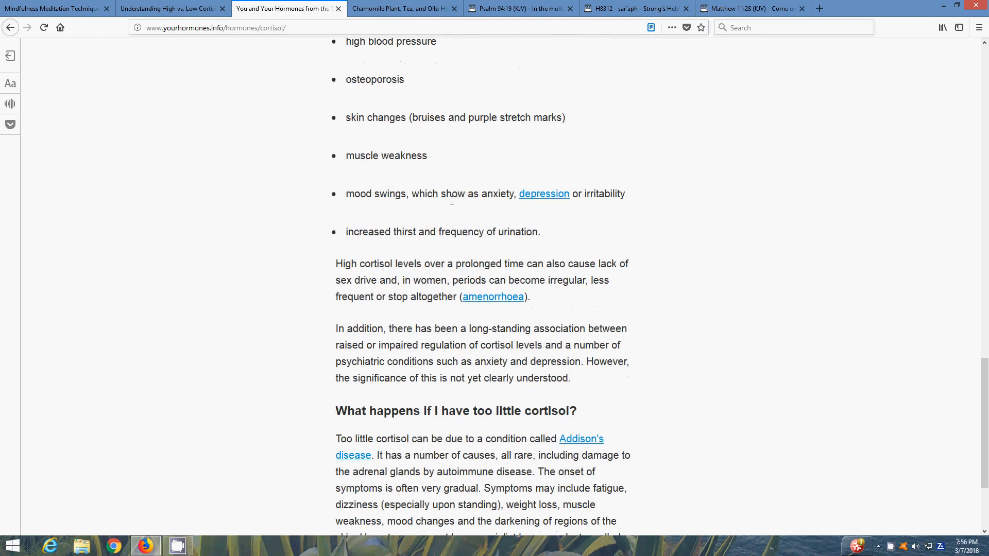
{"action": "mouse_move", "coordinate": [462, 211]}
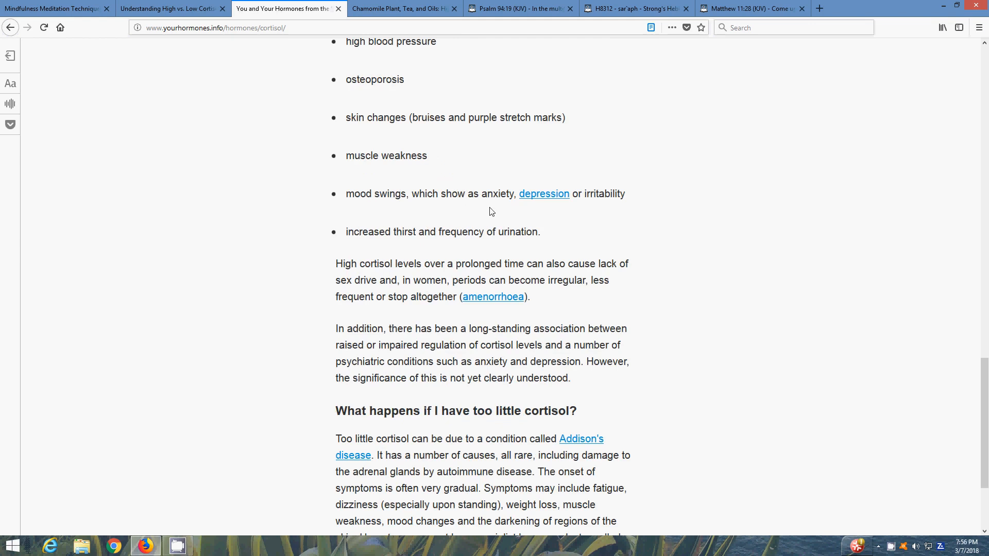
{"action": "mouse_move", "coordinate": [512, 216]}
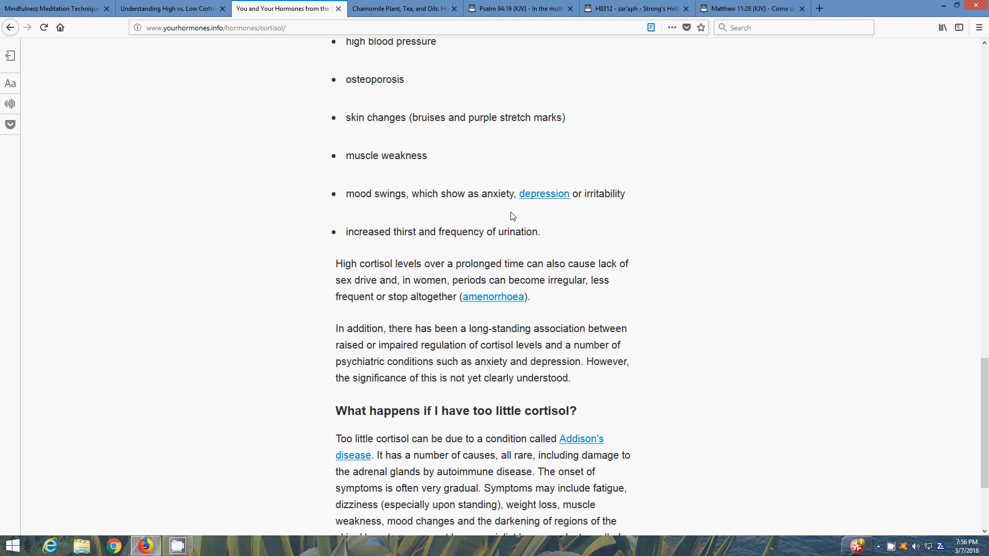
{"action": "mouse_move", "coordinate": [426, 225]}
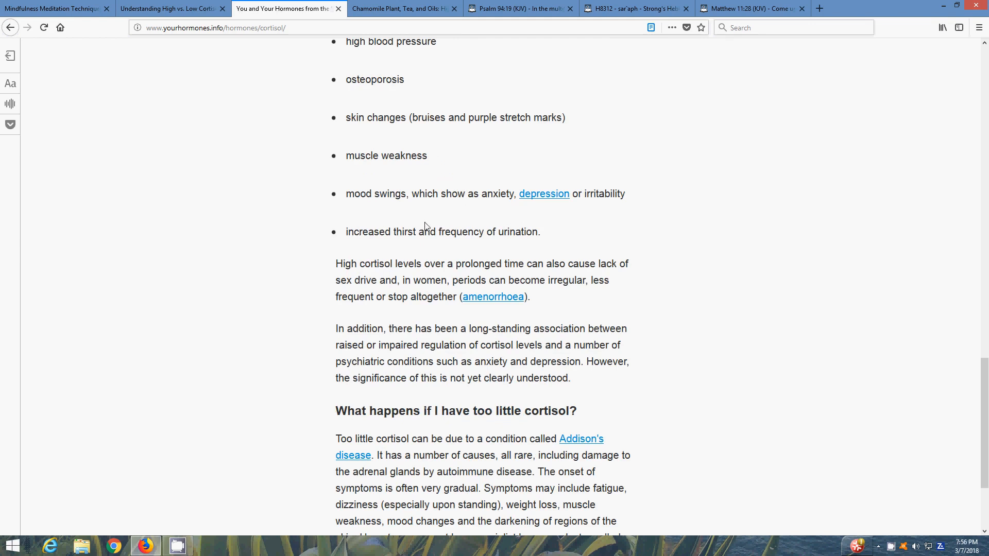
{"action": "scroll", "scroll_direction": "down", "scroll_amount": 3}
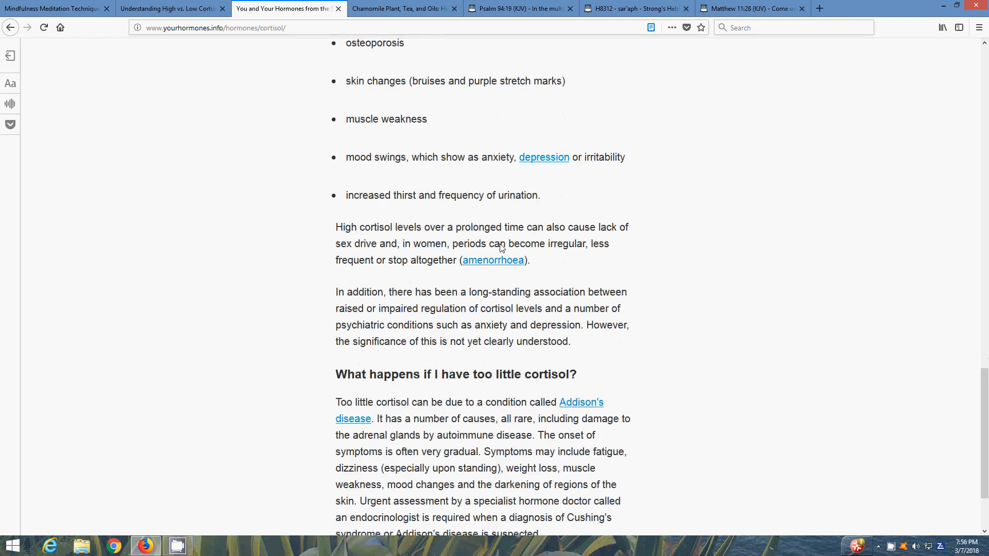
{"action": "scroll", "scroll_direction": "down", "scroll_amount": 3}
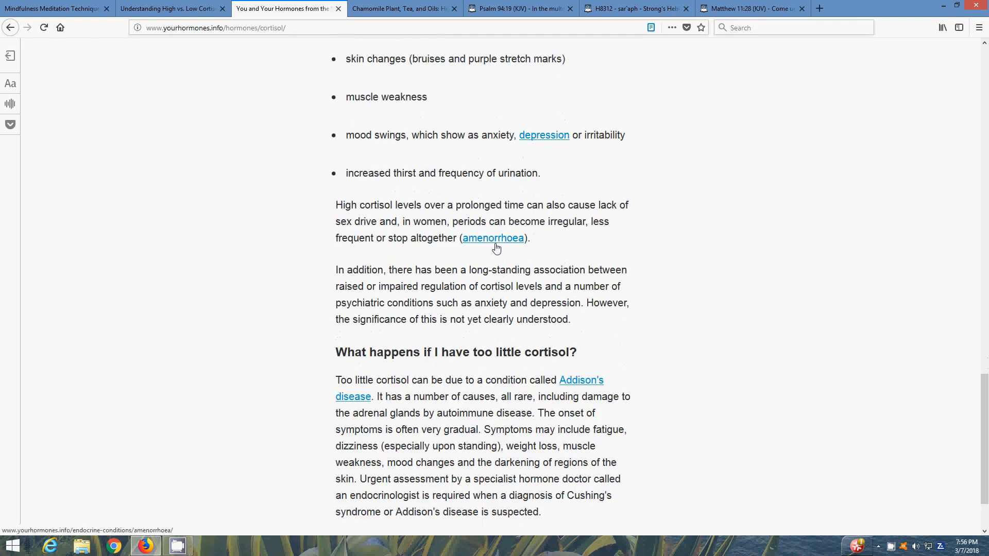
{"action": "mouse_move", "coordinate": [488, 244]}
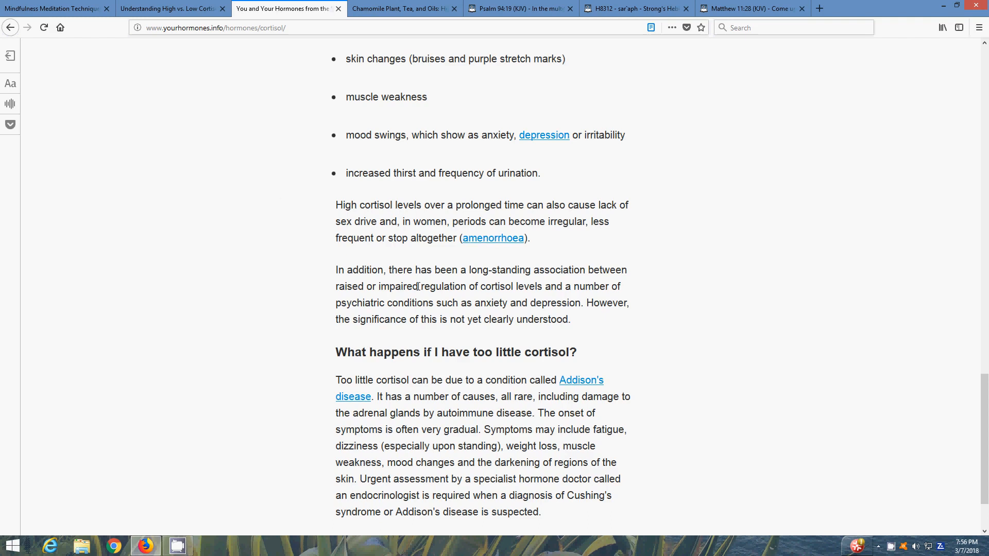
Step: Scroll back up to the too-much-cortisol section and its Cushing's syndrome symptom list
{"action": "scroll", "scroll_direction": "up", "scroll_amount": 3}
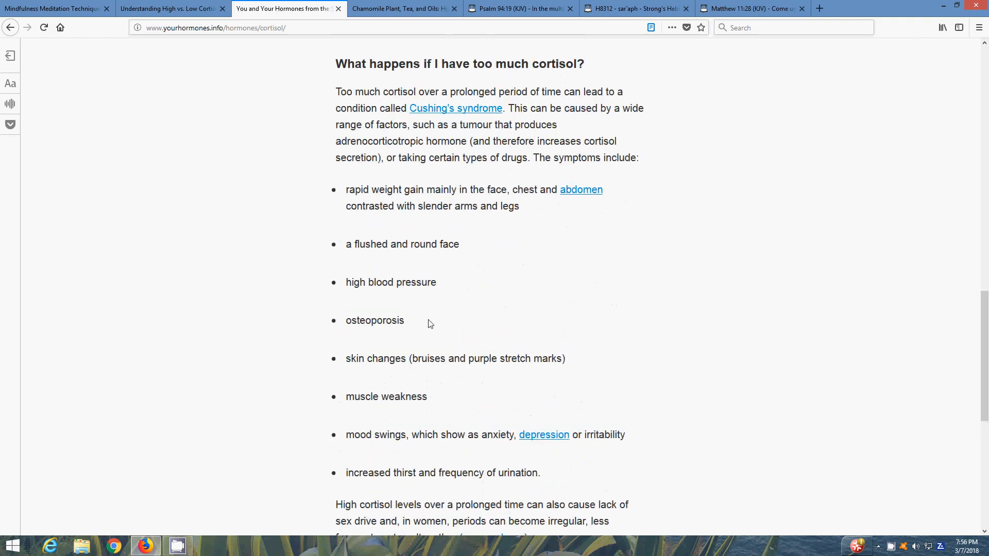
{"action": "scroll", "scroll_direction": "up", "scroll_amount": 3}
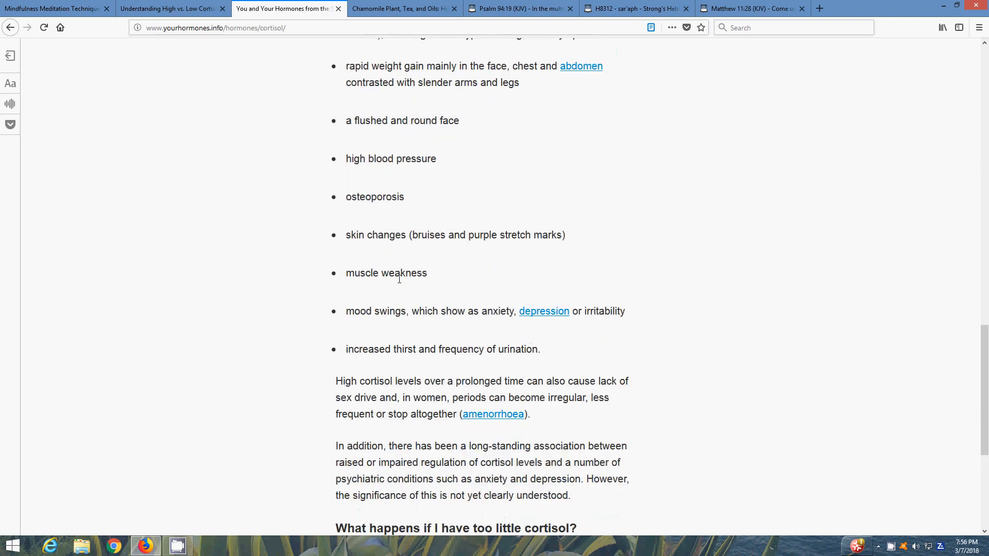
{"action": "scroll", "scroll_direction": "up", "scroll_amount": 3}
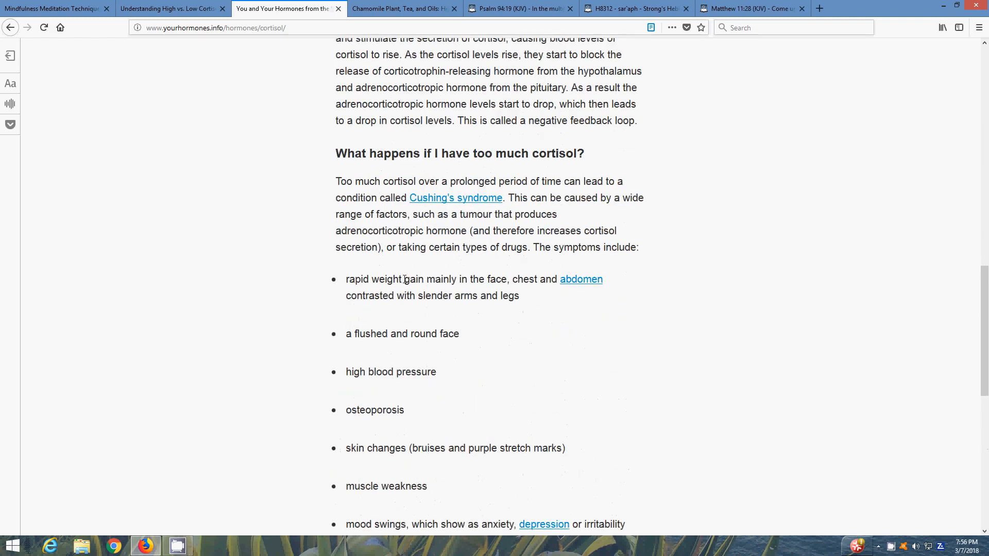
{"action": "scroll", "scroll_direction": "down", "scroll_amount": 3}
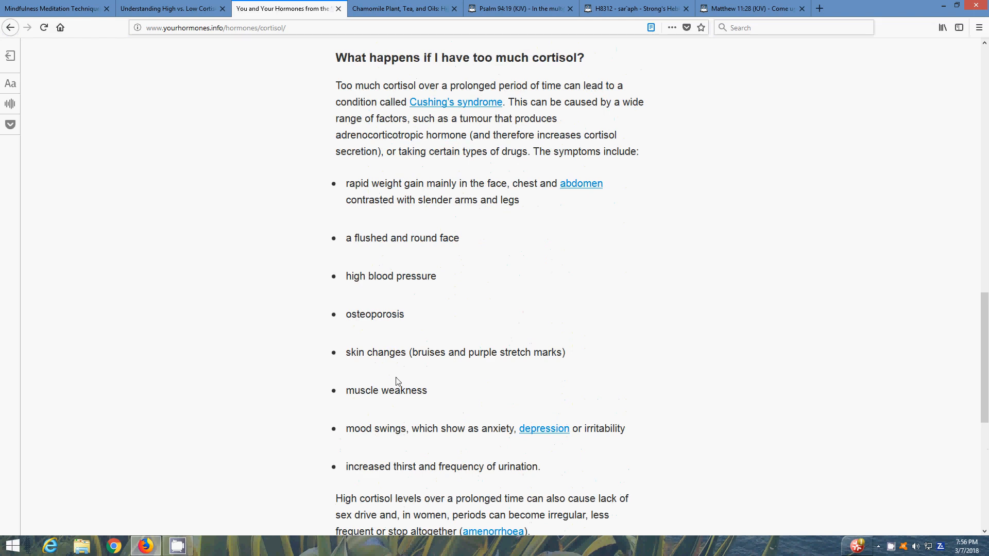
{"action": "mouse_move", "coordinate": [496, 432]}
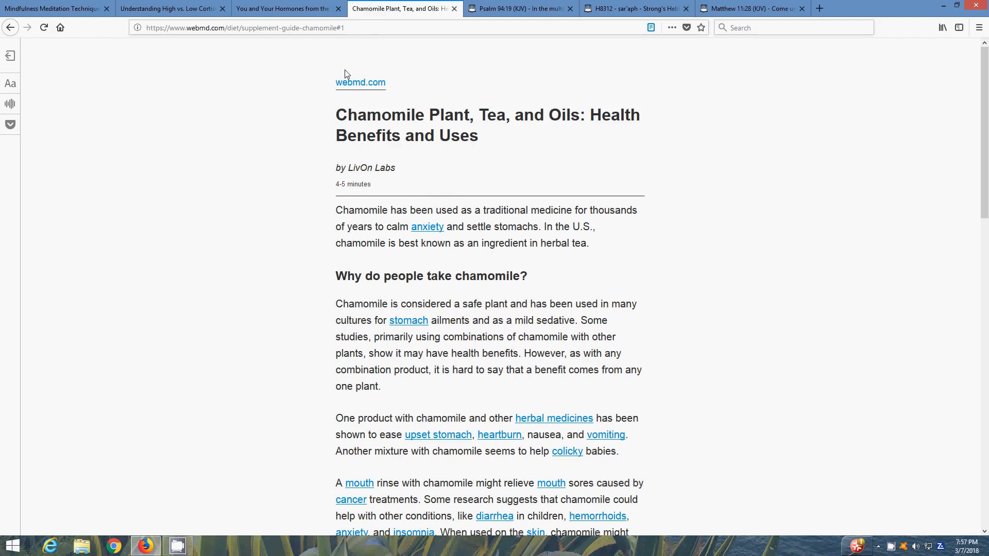
{"action": "mouse_move", "coordinate": [538, 263]}
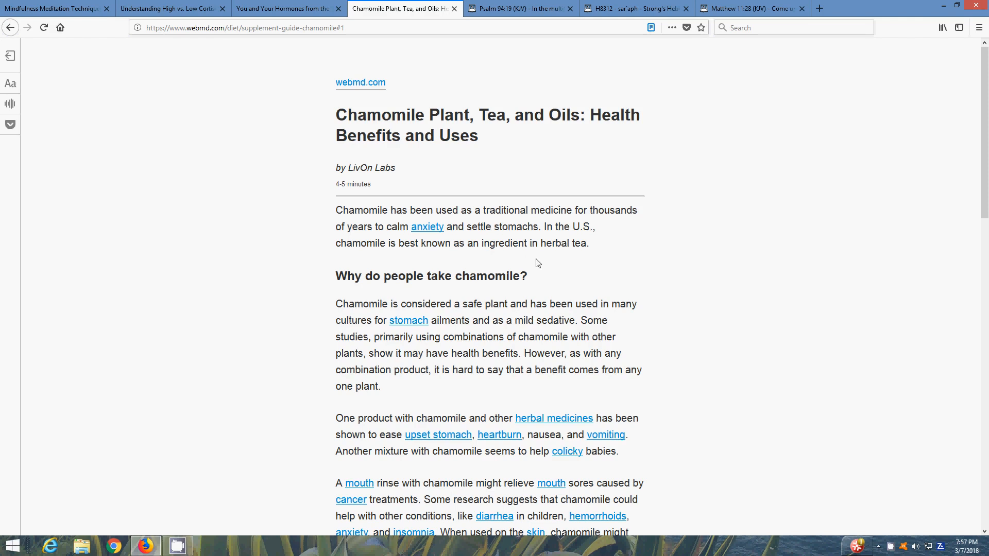
Step: Scroll through the WebMD chamomile article's health benefits and why people take it
{"action": "scroll", "scroll_direction": "down", "scroll_amount": 3}
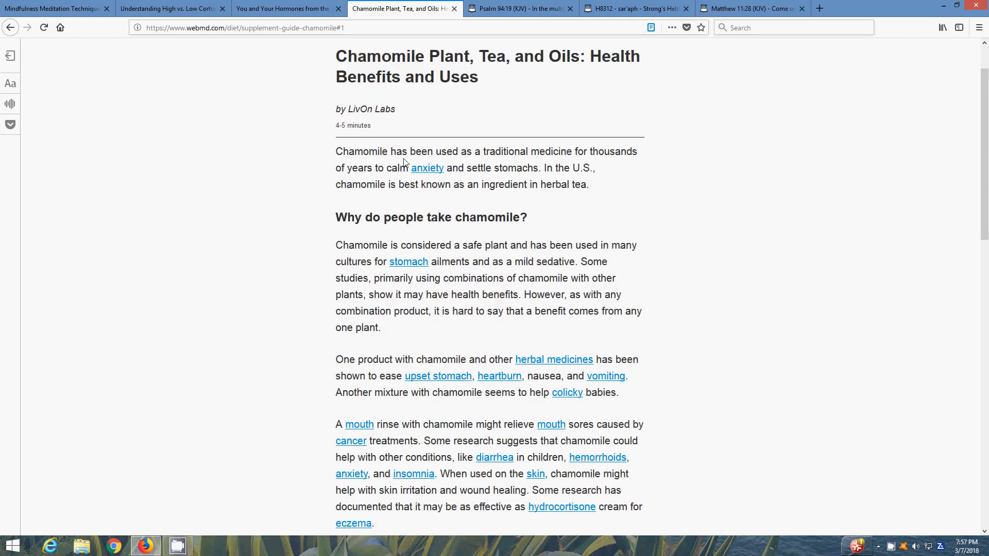
{"action": "mouse_move", "coordinate": [427, 182]}
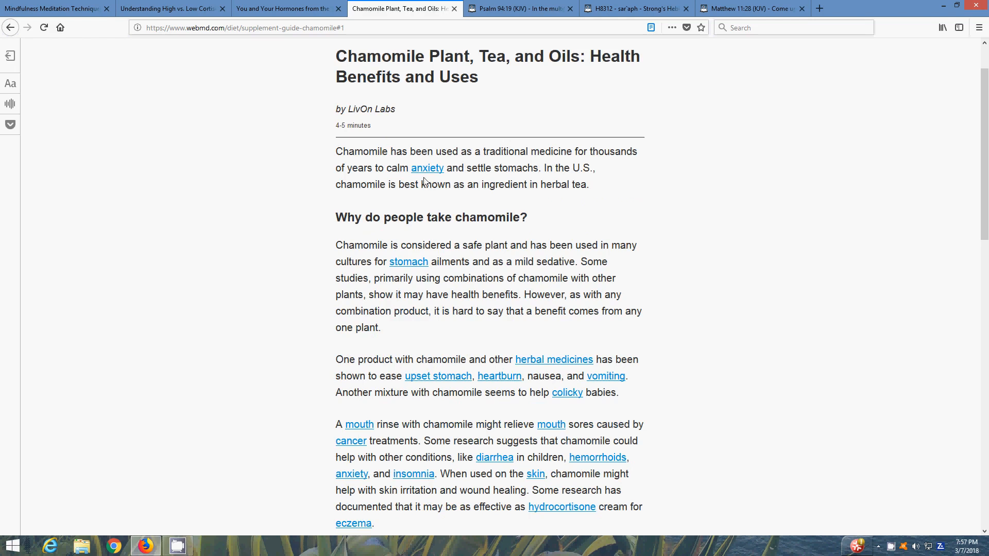
{"action": "mouse_move", "coordinate": [438, 179]}
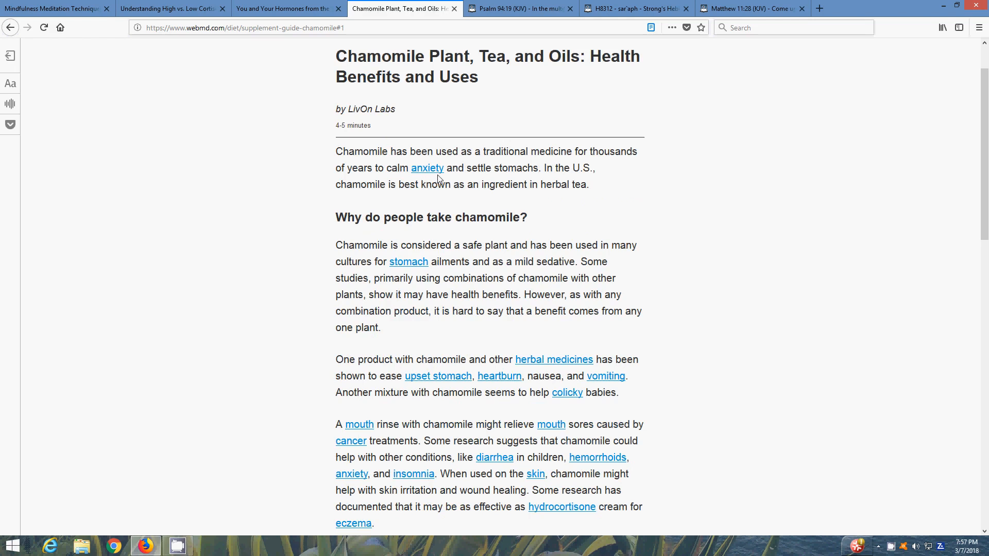
{"action": "mouse_move", "coordinate": [542, 181]}
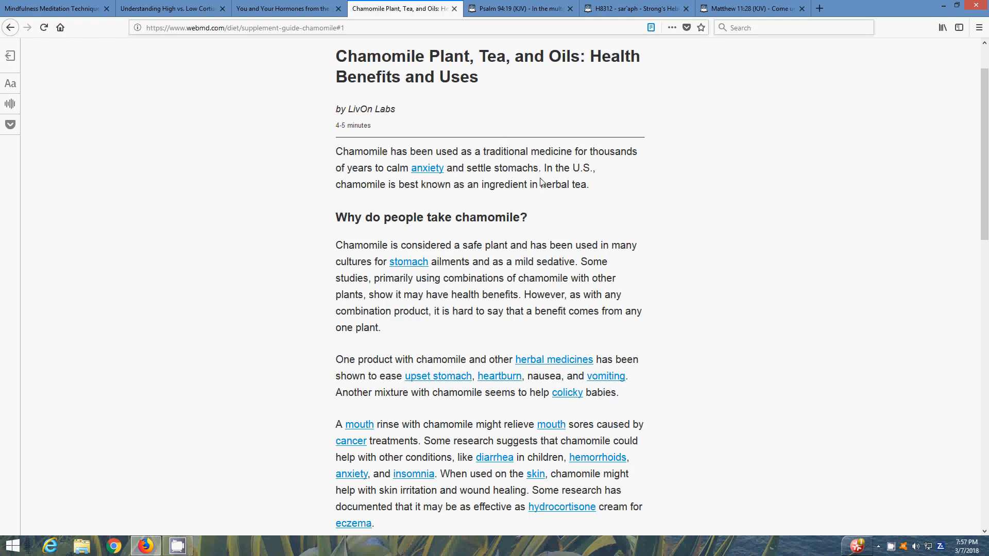
{"action": "mouse_move", "coordinate": [531, 182]}
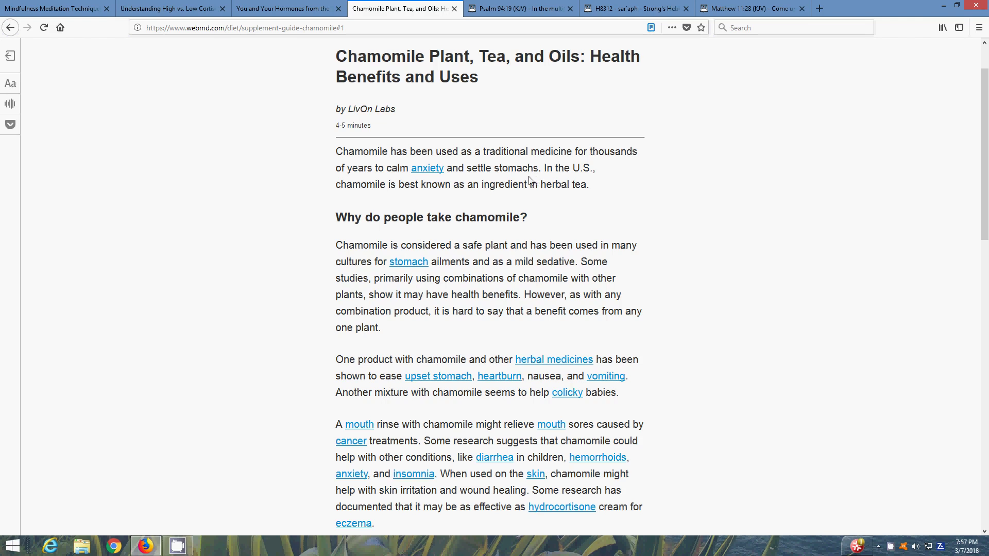
{"action": "mouse_move", "coordinate": [451, 192]}
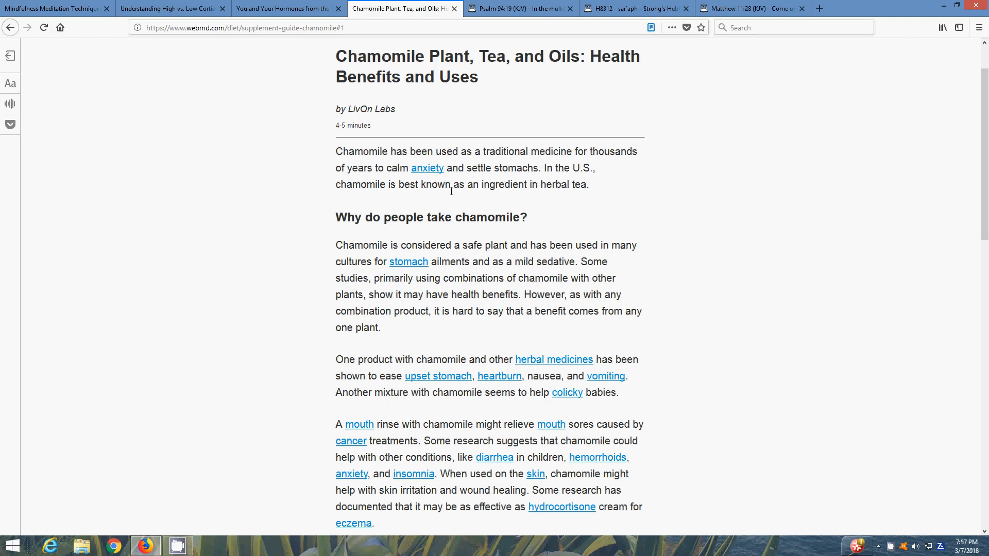
{"action": "mouse_move", "coordinate": [564, 225]}
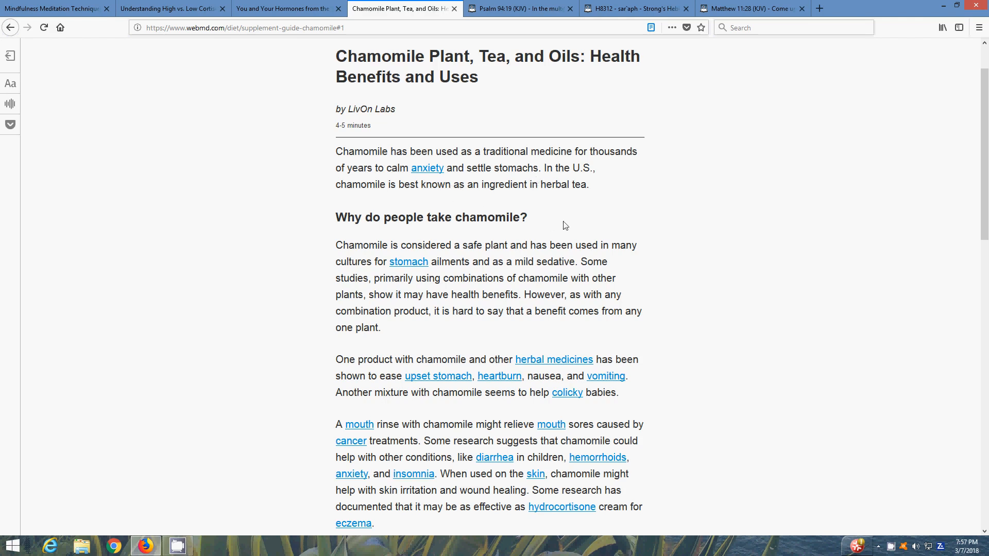
{"action": "scroll", "scroll_direction": "down", "scroll_amount": 3}
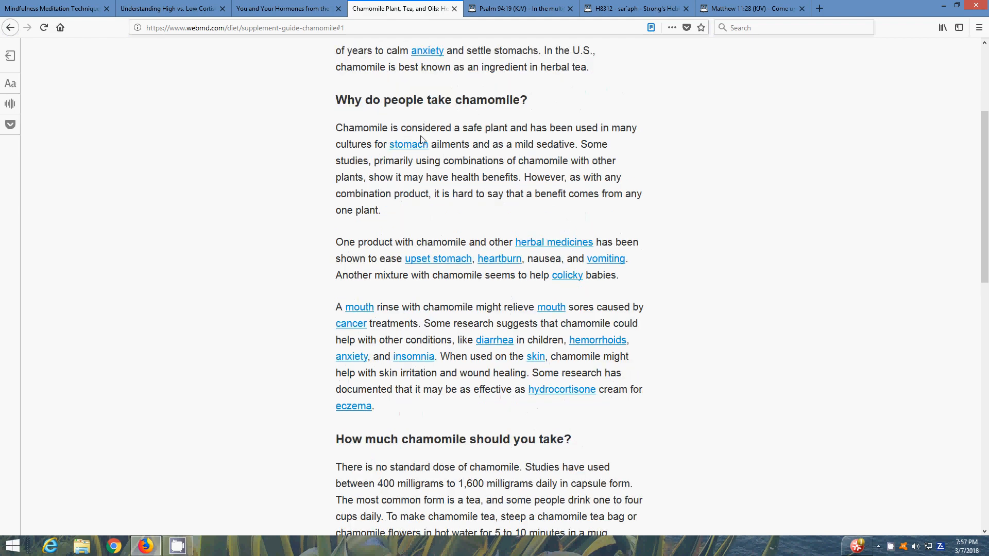
{"action": "mouse_move", "coordinate": [454, 138]}
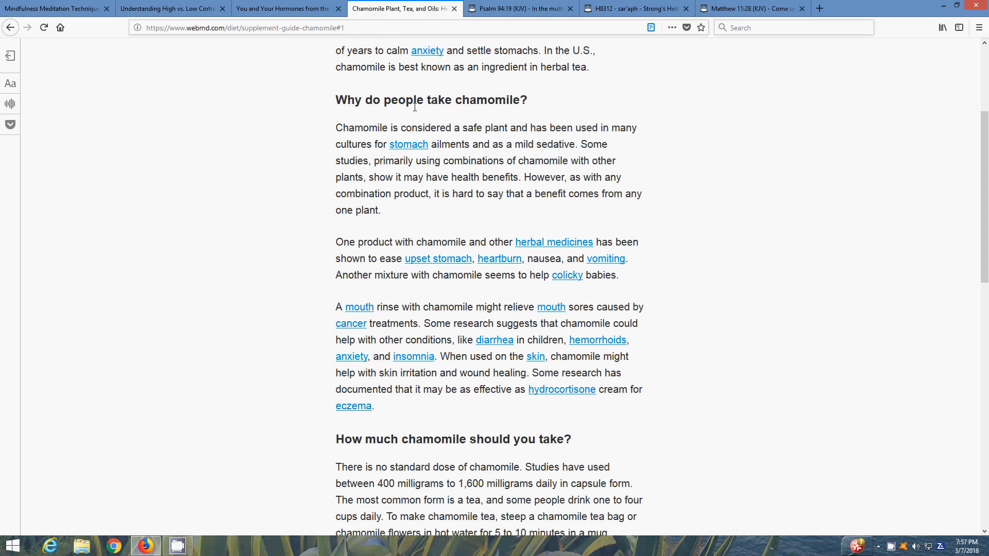
{"action": "mouse_move", "coordinate": [429, 148]}
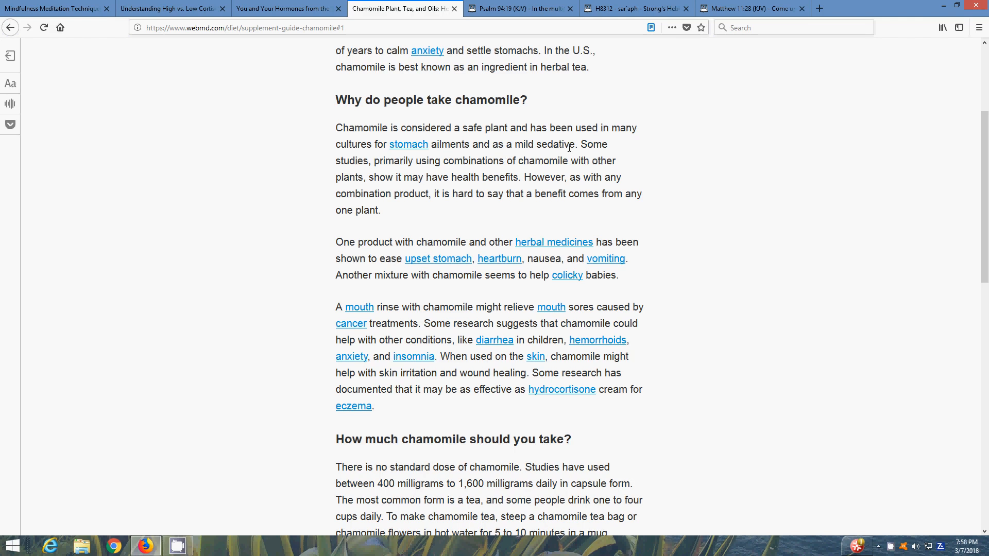
{"action": "scroll", "scroll_direction": "up", "scroll_amount": 3}
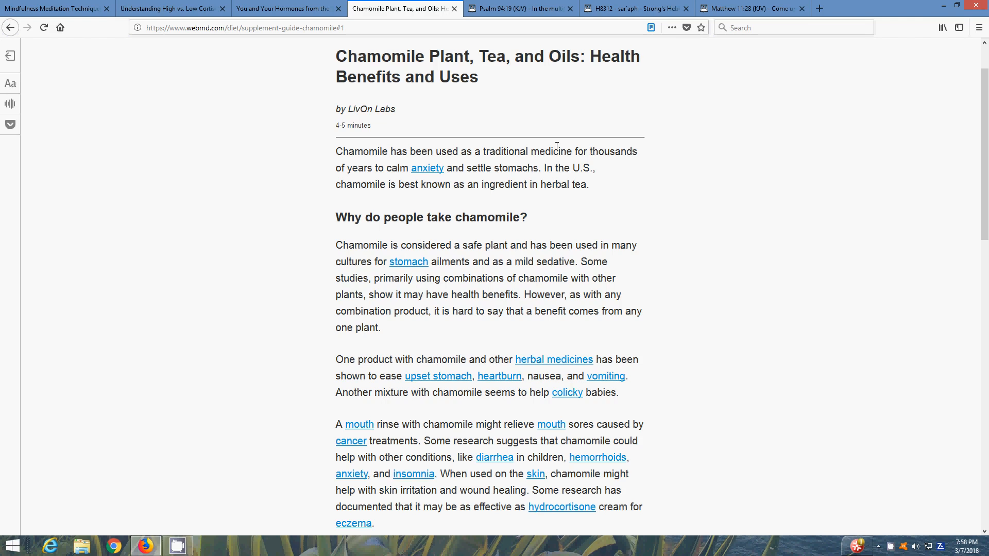
{"action": "mouse_move", "coordinate": [489, 19]}
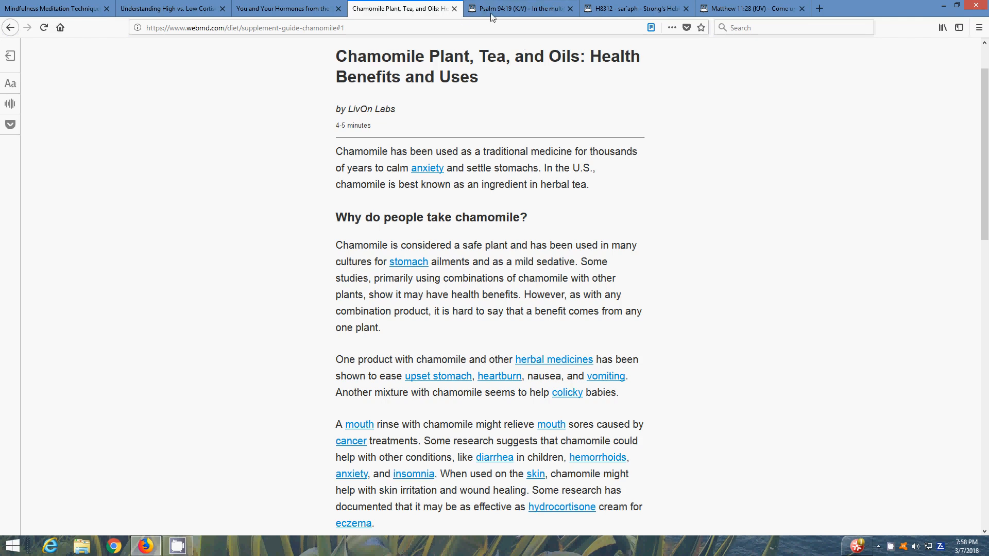
Step: Switch to the Blue Letter Bible tab showing Psalm 94:19 in the KJV
{"action": "left_click", "coordinate": [528, 8]}
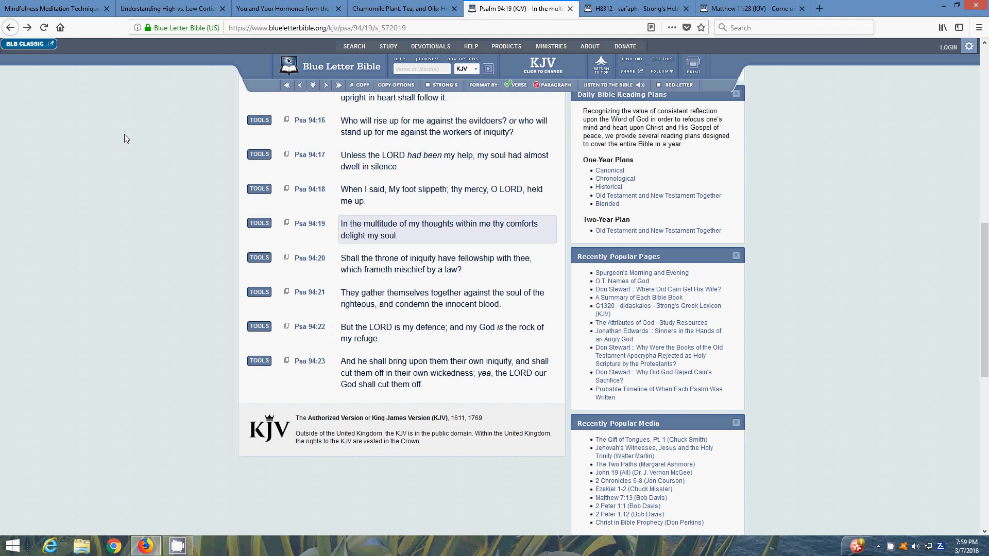
{"action": "mouse_move", "coordinate": [47, 27]}
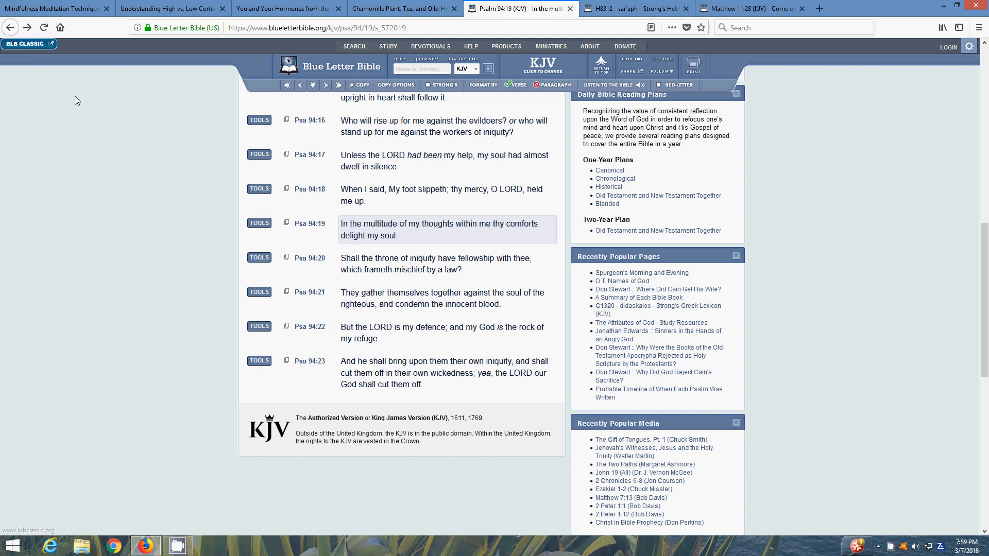
{"action": "mouse_move", "coordinate": [148, 181]}
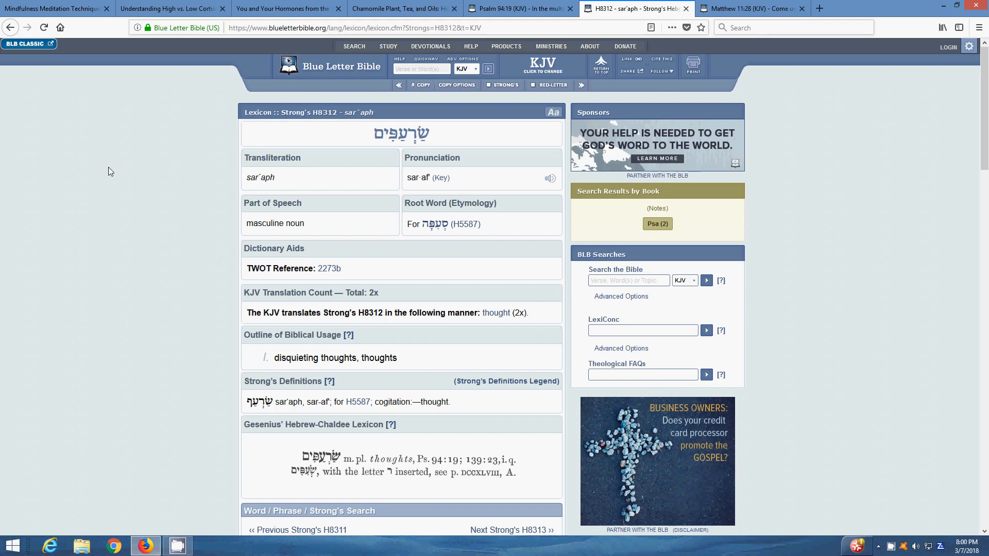
{"action": "mouse_move", "coordinate": [358, 410]}
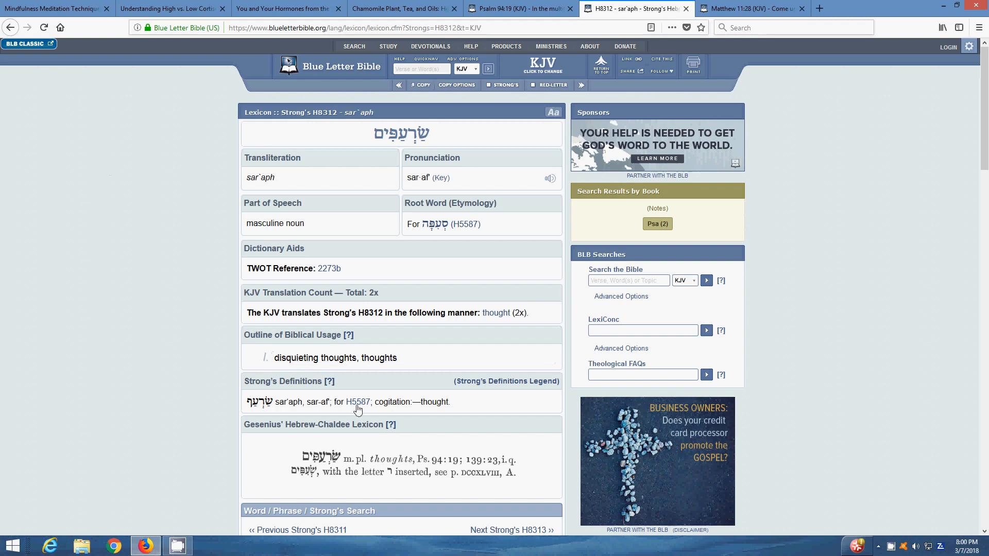
Step: Read through the H8312 sar'aph 'disquieting thoughts' entry, then head back toward Psalm 94:19
{"action": "scroll", "scroll_direction": "down", "scroll_amount": 3}
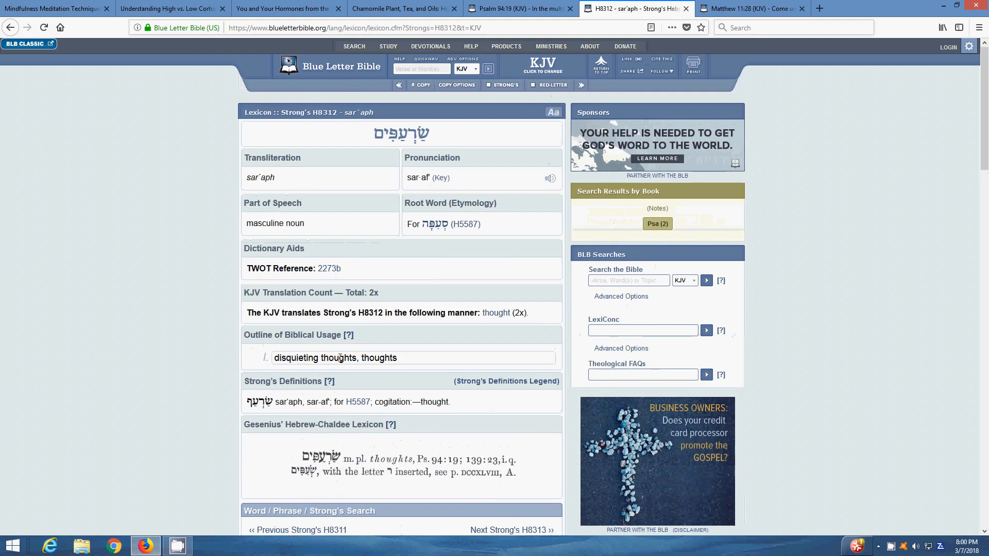
{"action": "left_click", "coordinate": [519, 8]}
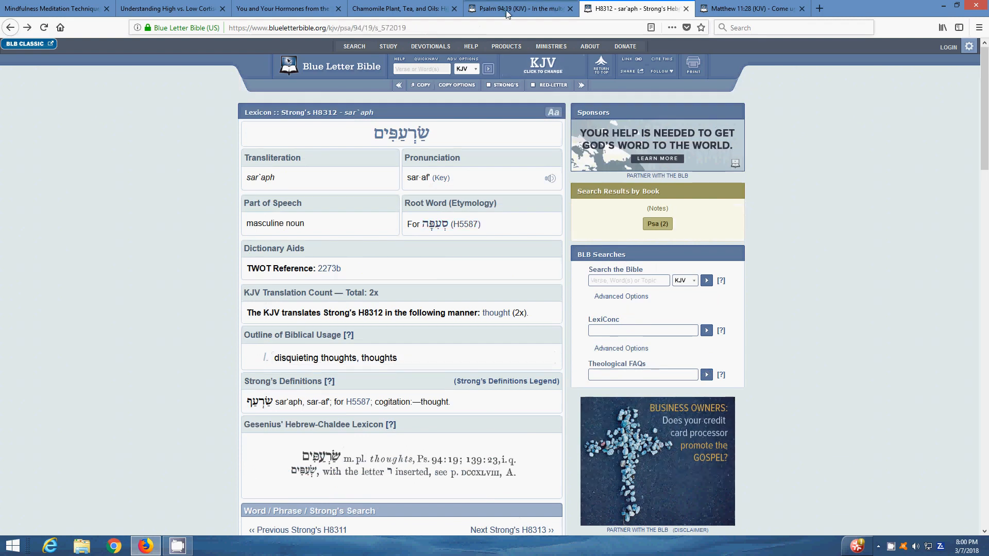
Step: Bring up the KJV Psalm 94 passage at verse 19, 'In the multitude of my thoughts within me'
{"action": "left_click", "coordinate": [522, 9]}
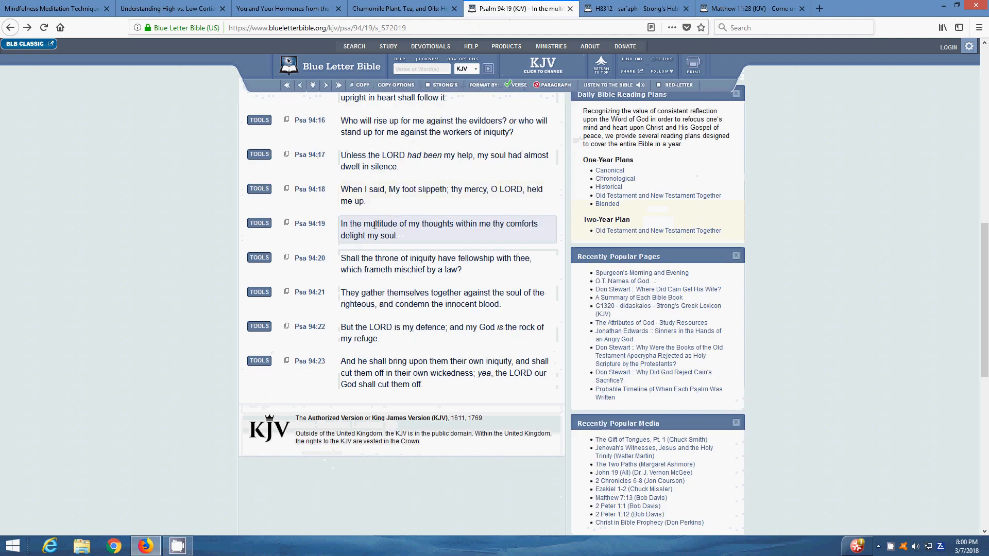
{"action": "mouse_move", "coordinate": [445, 225]}
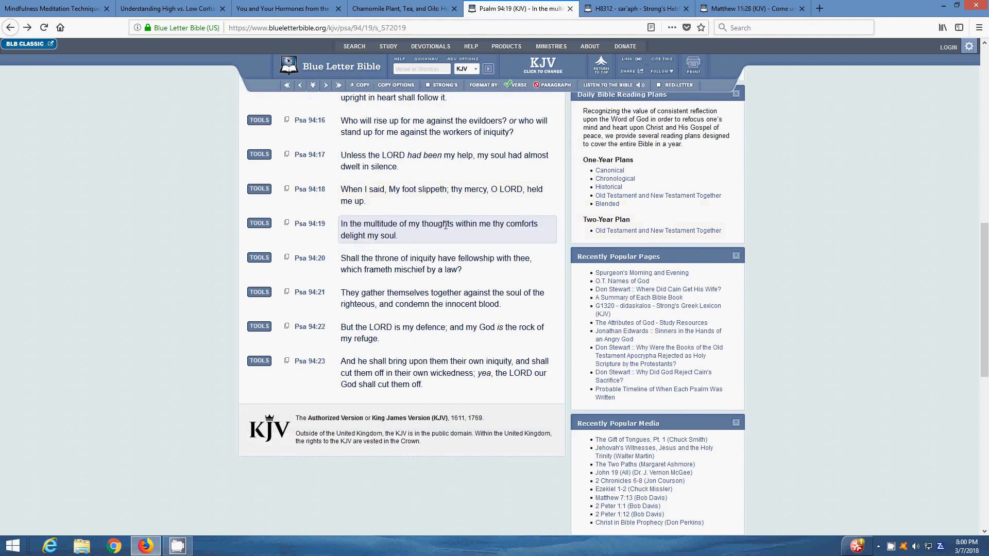
{"action": "mouse_move", "coordinate": [501, 227]}
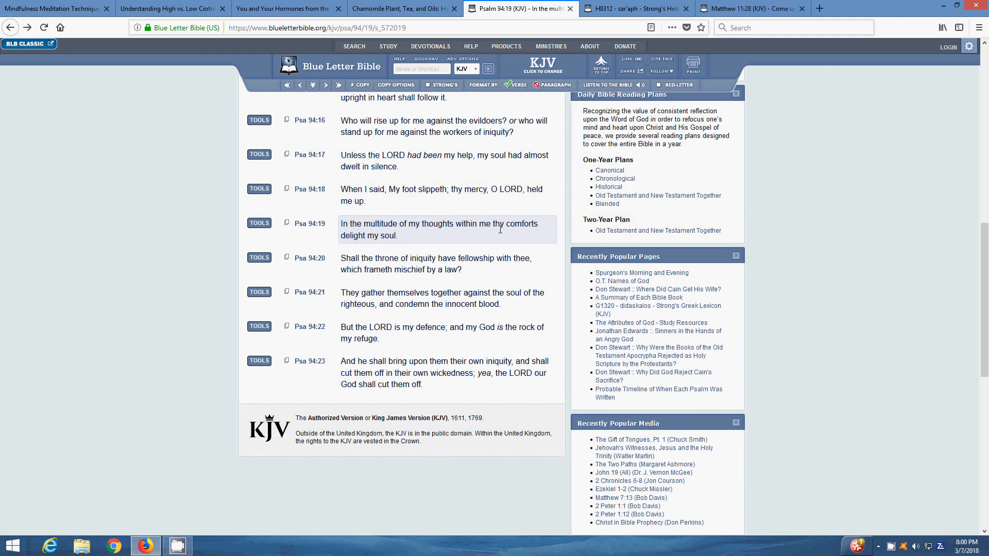
{"action": "mouse_move", "coordinate": [358, 187]}
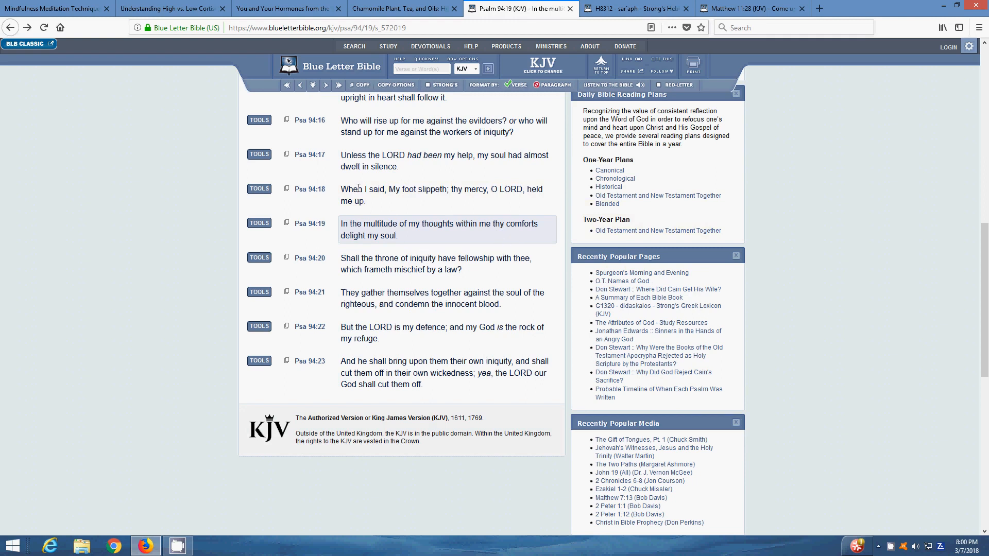
Step: Revisit the Verywell Mind mindfulness article at its 'Thoughts' and 'Breathing' sections
{"action": "left_click", "coordinate": [52, 9]}
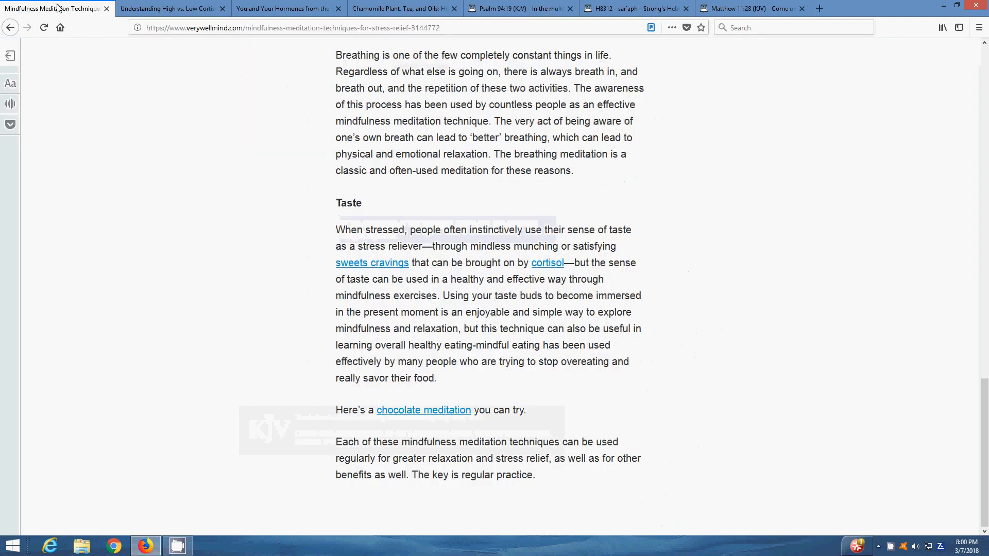
{"action": "scroll", "scroll_direction": "up", "scroll_amount": 3}
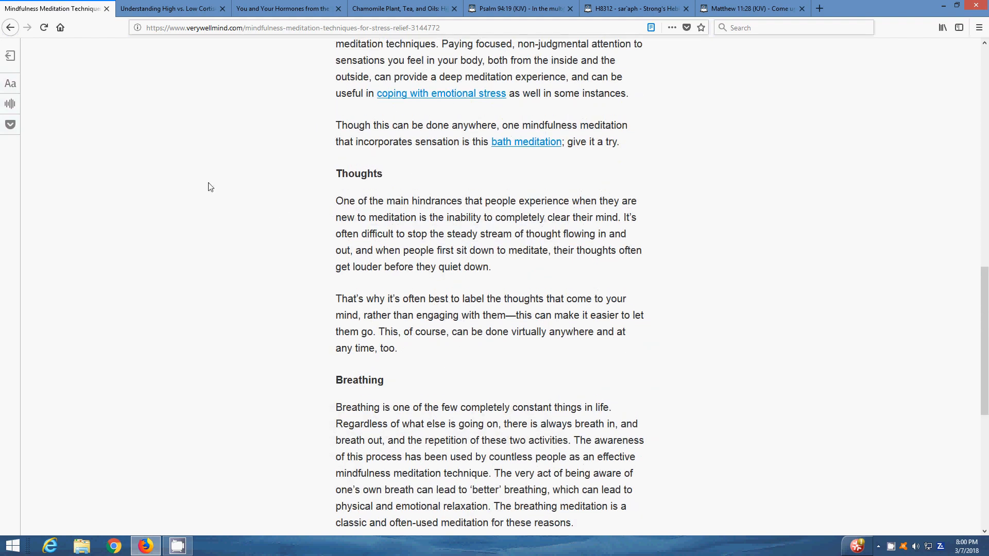
{"action": "mouse_move", "coordinate": [601, 203]}
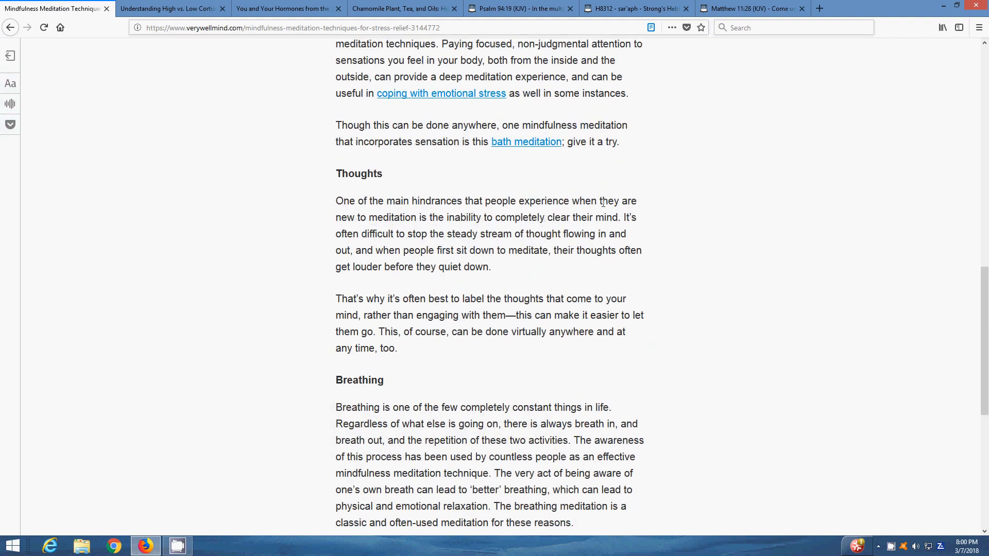
{"action": "mouse_move", "coordinate": [387, 219]}
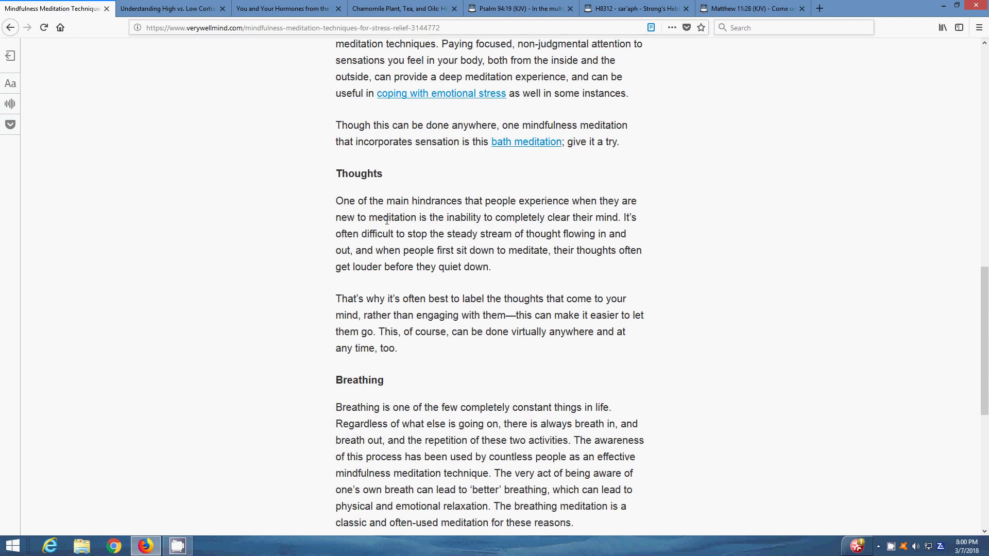
{"action": "mouse_move", "coordinate": [596, 35]}
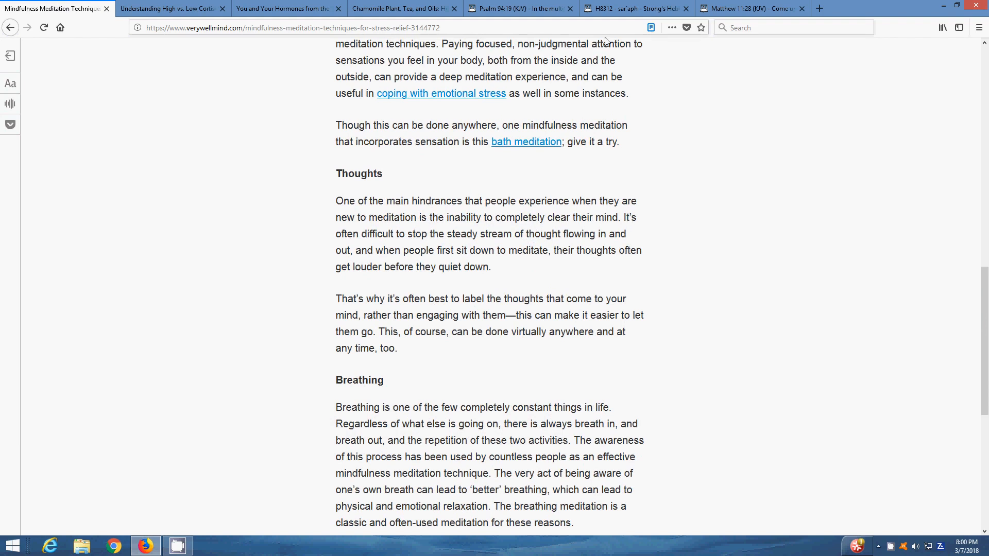
Step: Show the KJV Psalm 94 passage around verse 19 again
{"action": "left_click", "coordinate": [523, 10]}
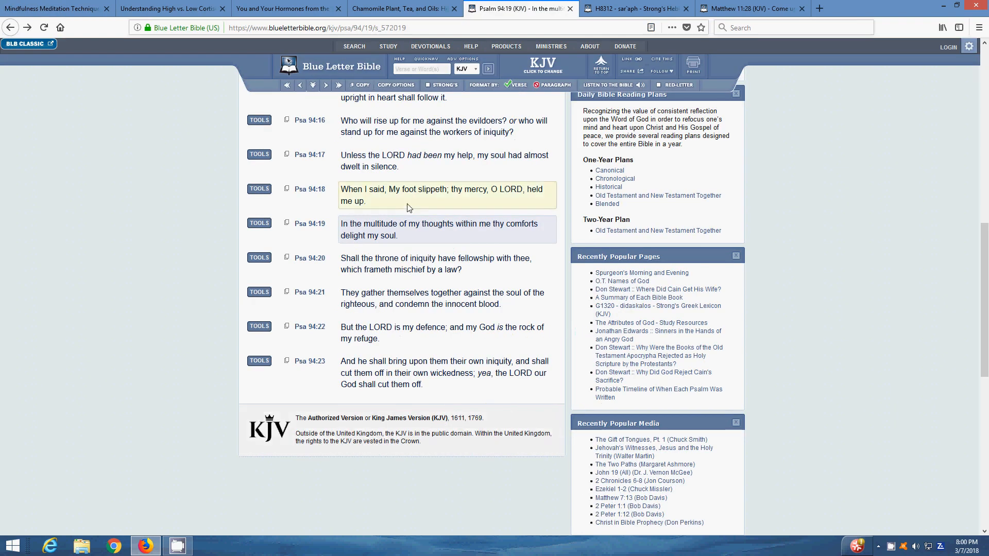
{"action": "mouse_move", "coordinate": [403, 208]}
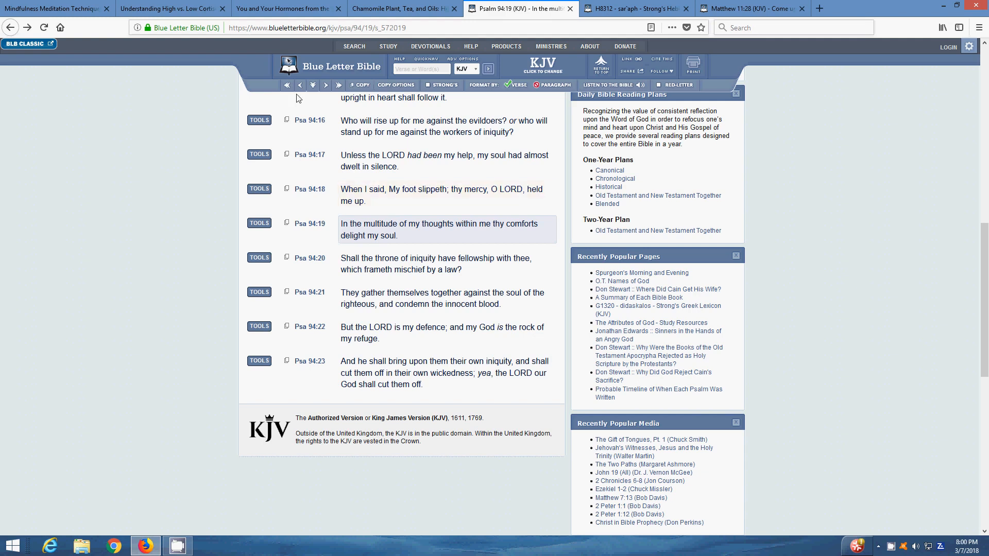
Step: Display KJV Matthew 11 with verse 28, 'Come unto me, all ye that labour and are heavy laden.'
{"action": "left_click", "coordinate": [760, 8]}
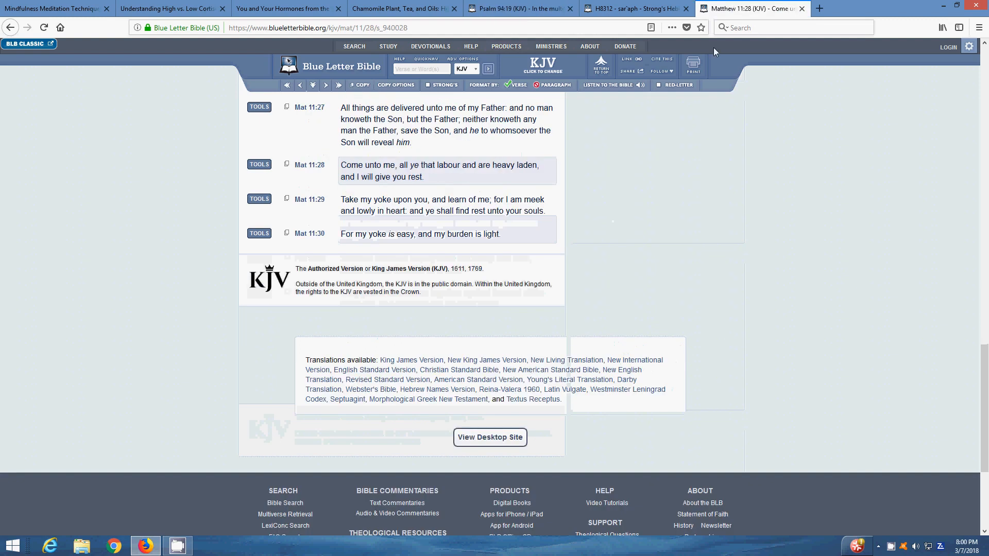
{"action": "mouse_move", "coordinate": [704, 125]}
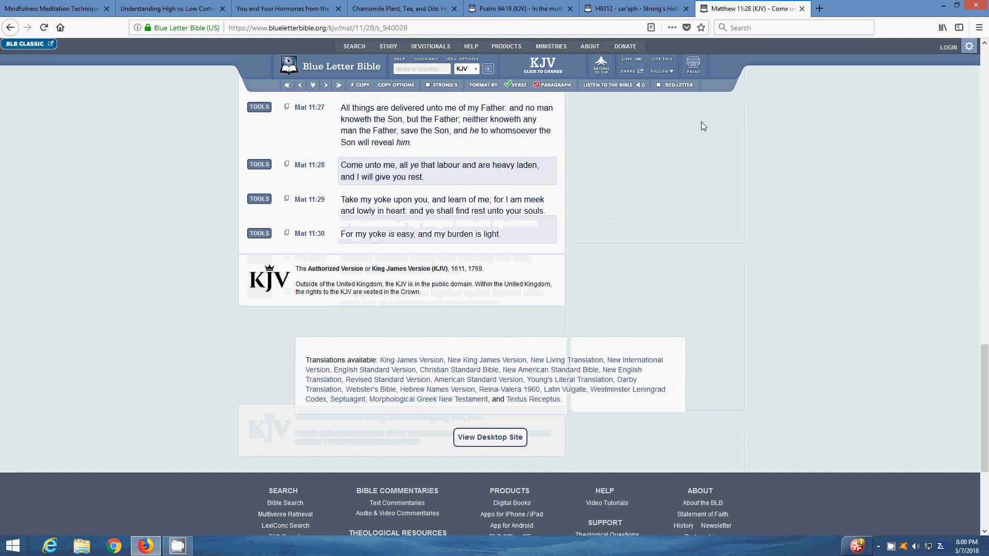
{"action": "mouse_move", "coordinate": [690, 119]}
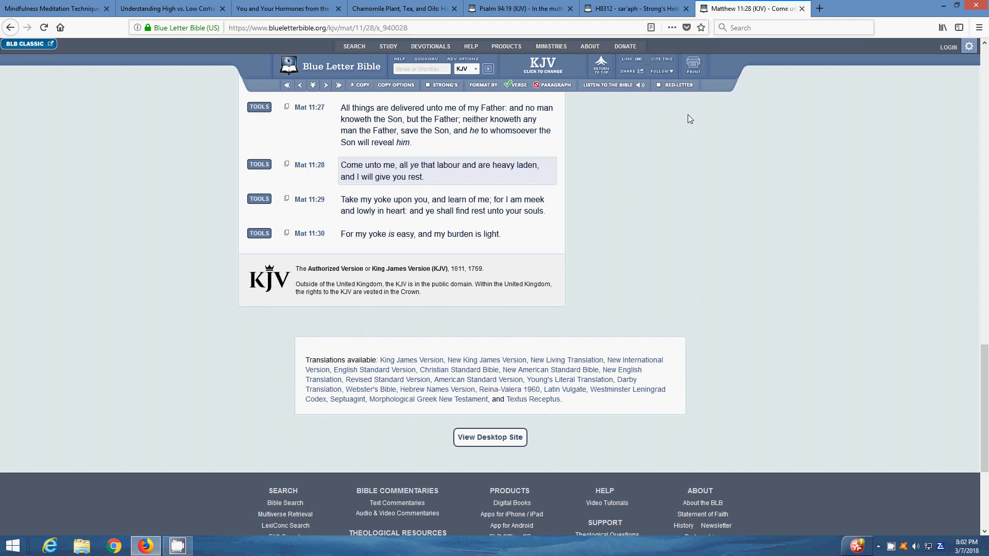
{"action": "mouse_move", "coordinate": [786, 231]}
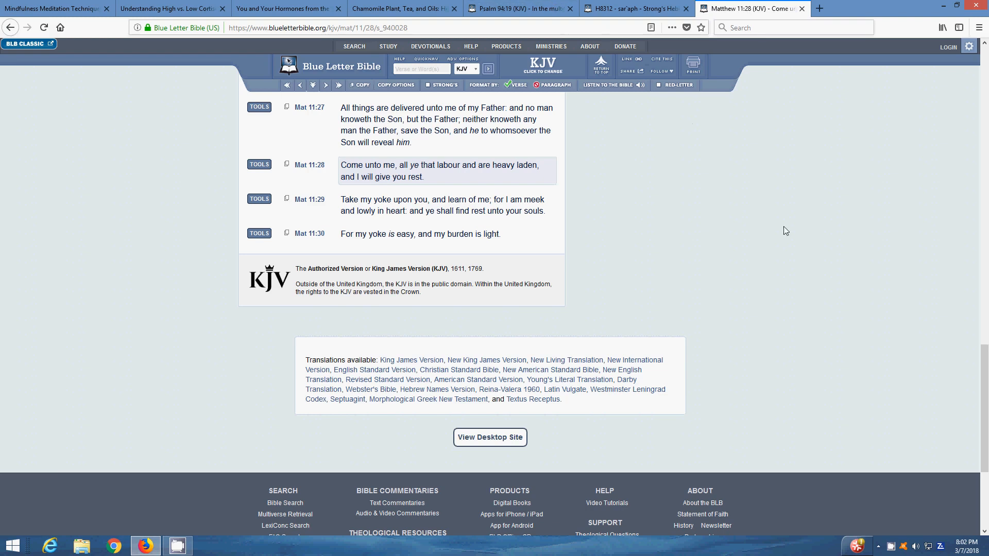